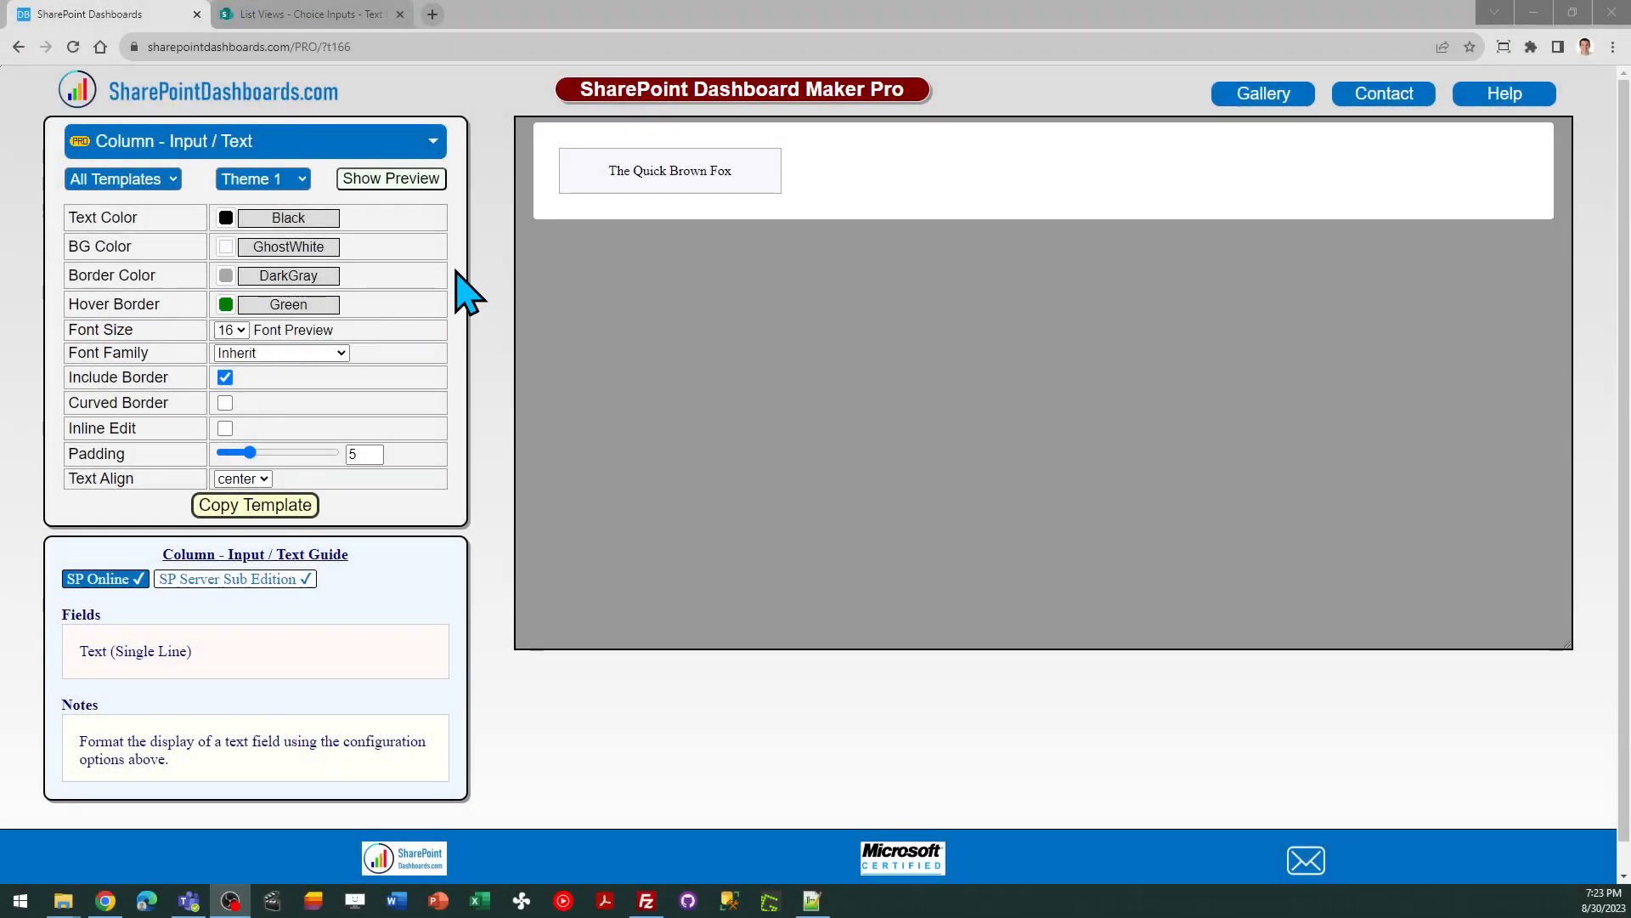
{"action": "mouse_move", "coordinate": [505, 109]}
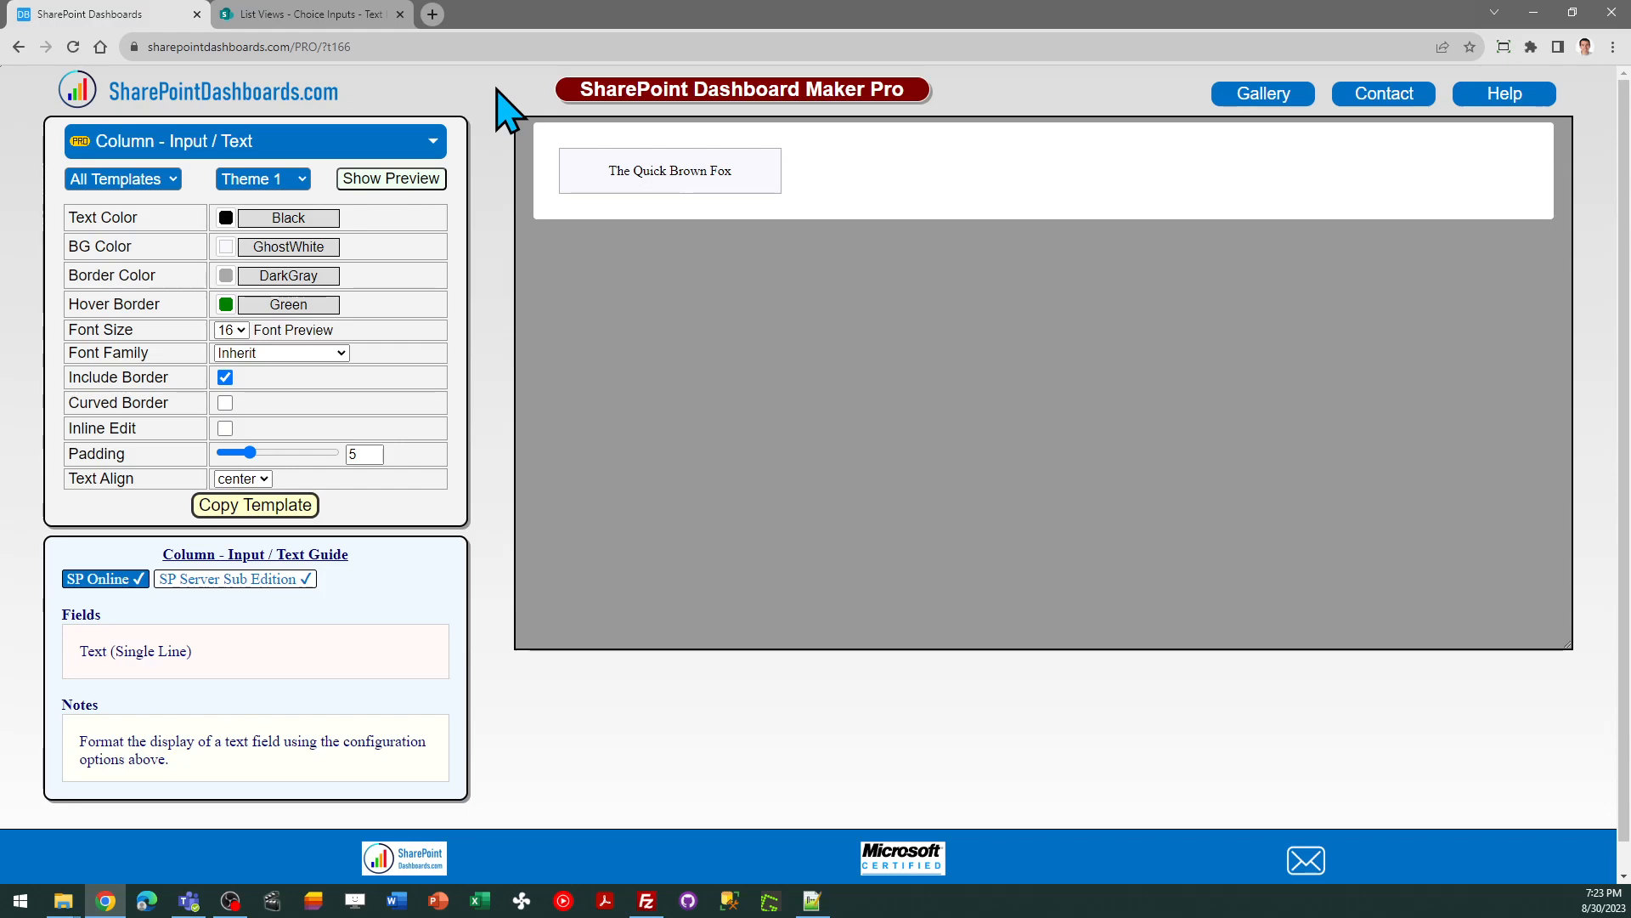
Bring up the Choice Inputs list showing Apples, Bananas and Cherries.
{"action": "left_click", "coordinate": [308, 13]}
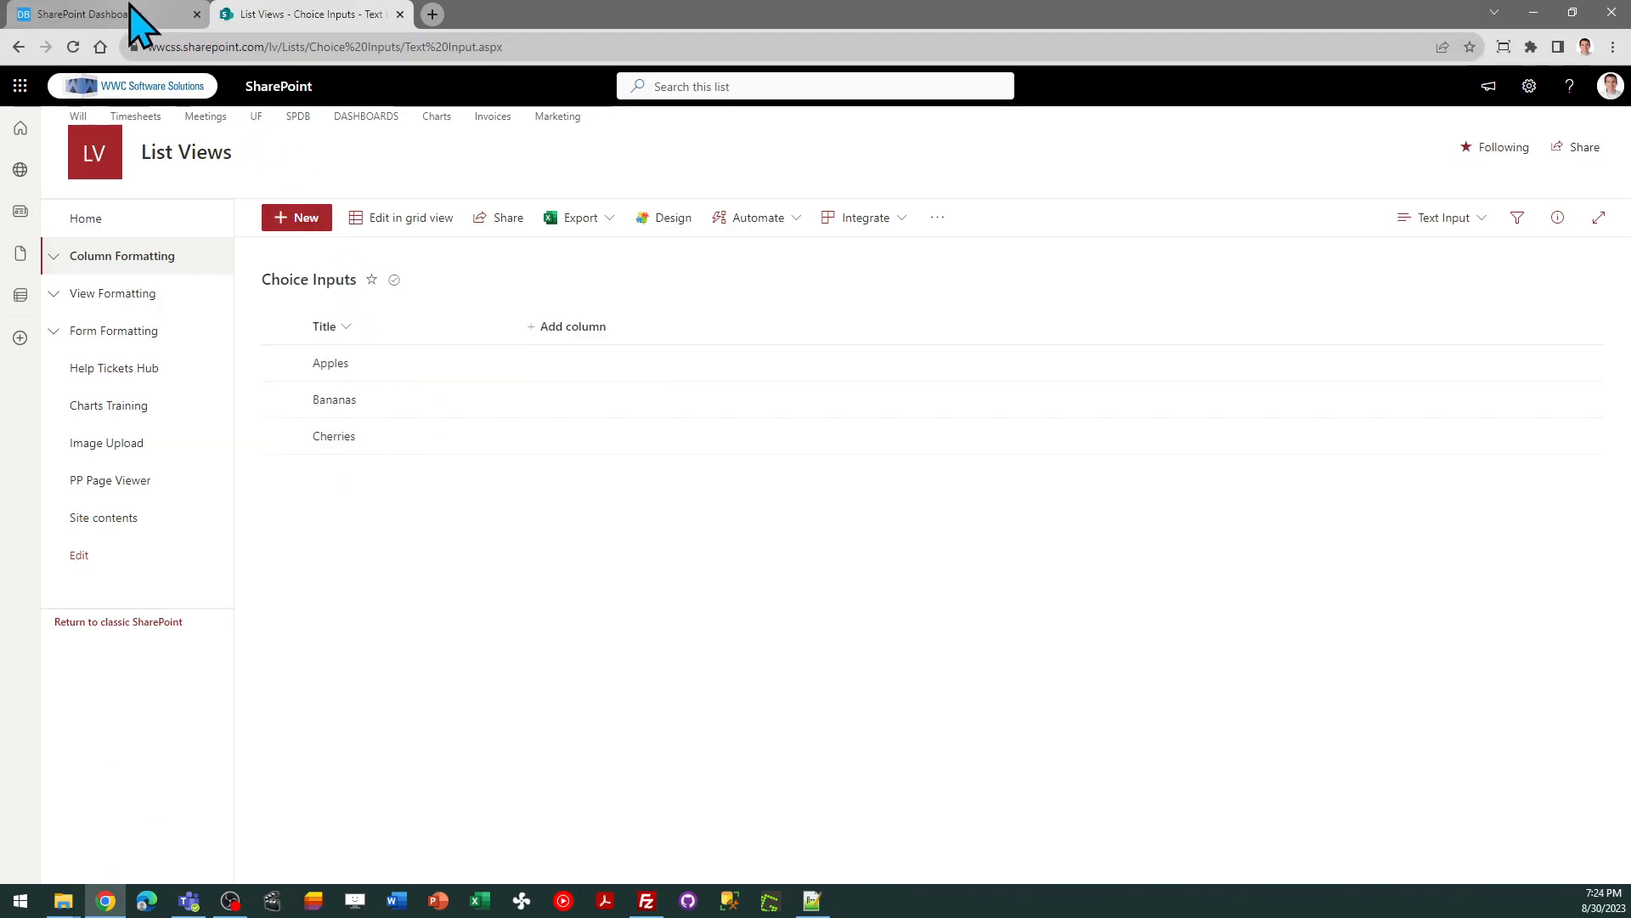
Enable Inline Edit on the text template, leave Curved Border off and Text Align centered.
{"action": "left_click", "coordinate": [84, 14]}
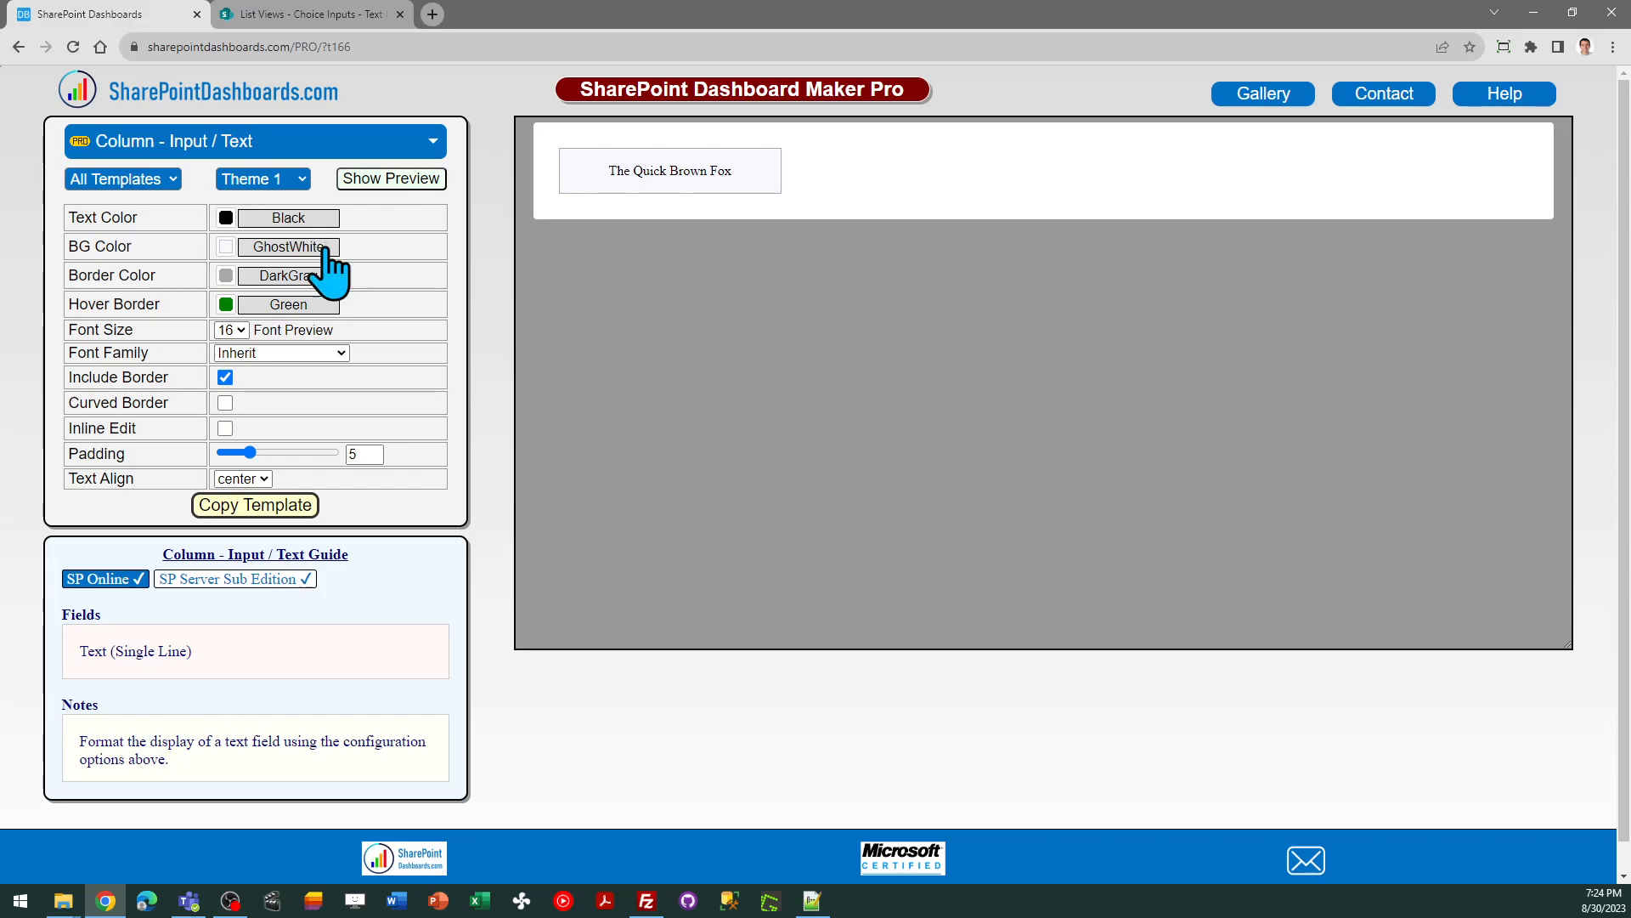
{"action": "mouse_move", "coordinate": [269, 250]}
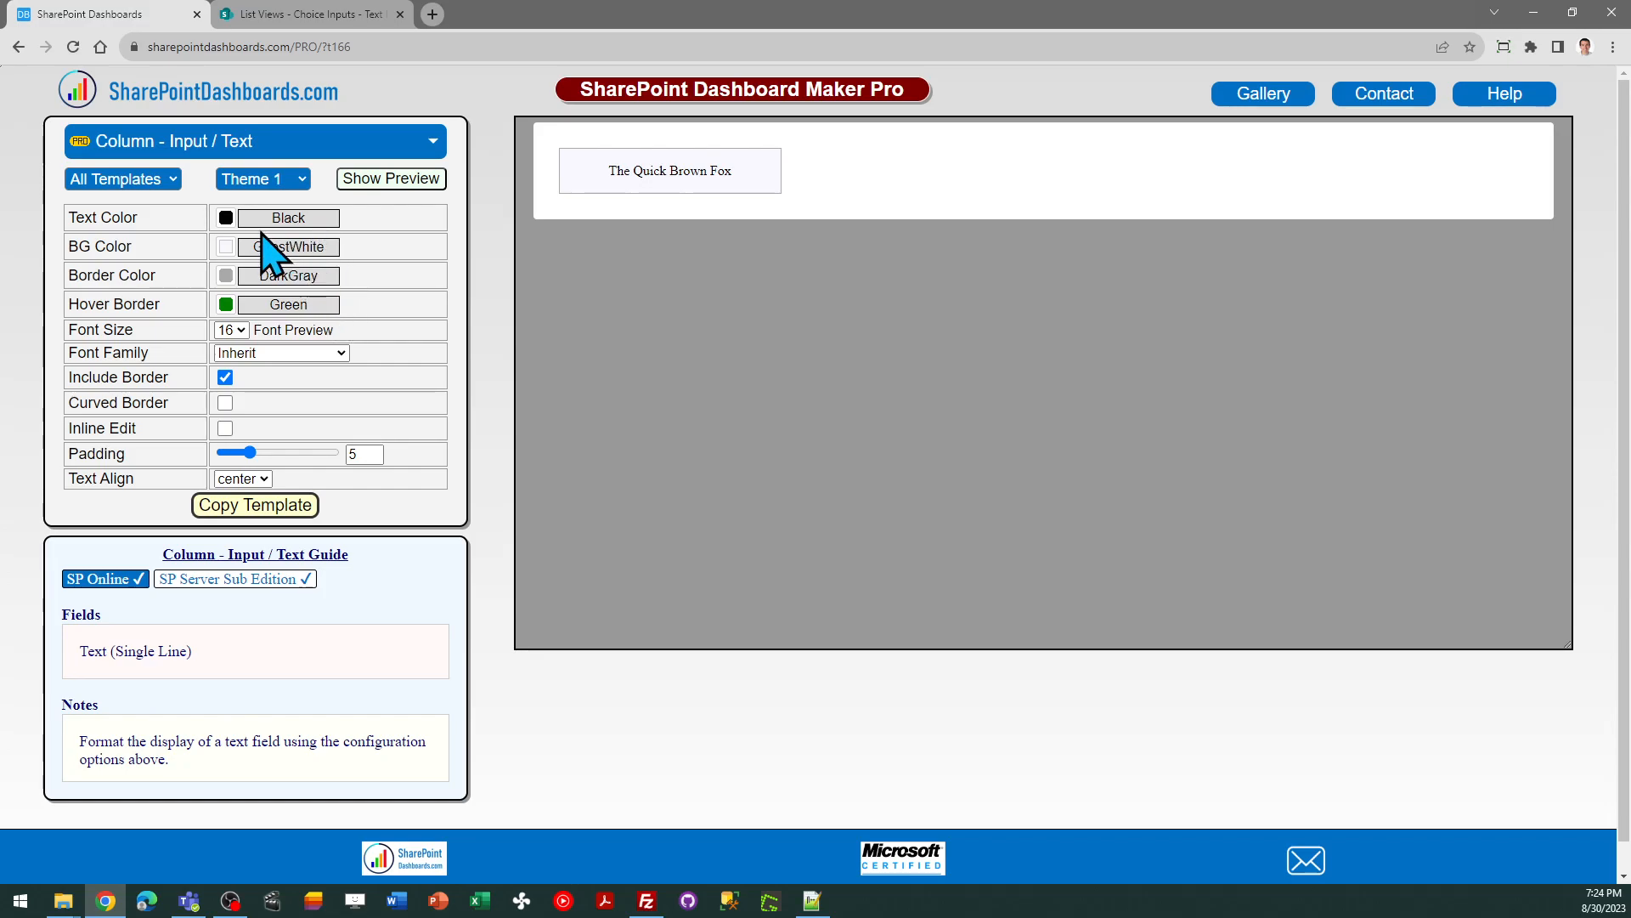
{"action": "mouse_move", "coordinate": [238, 265]}
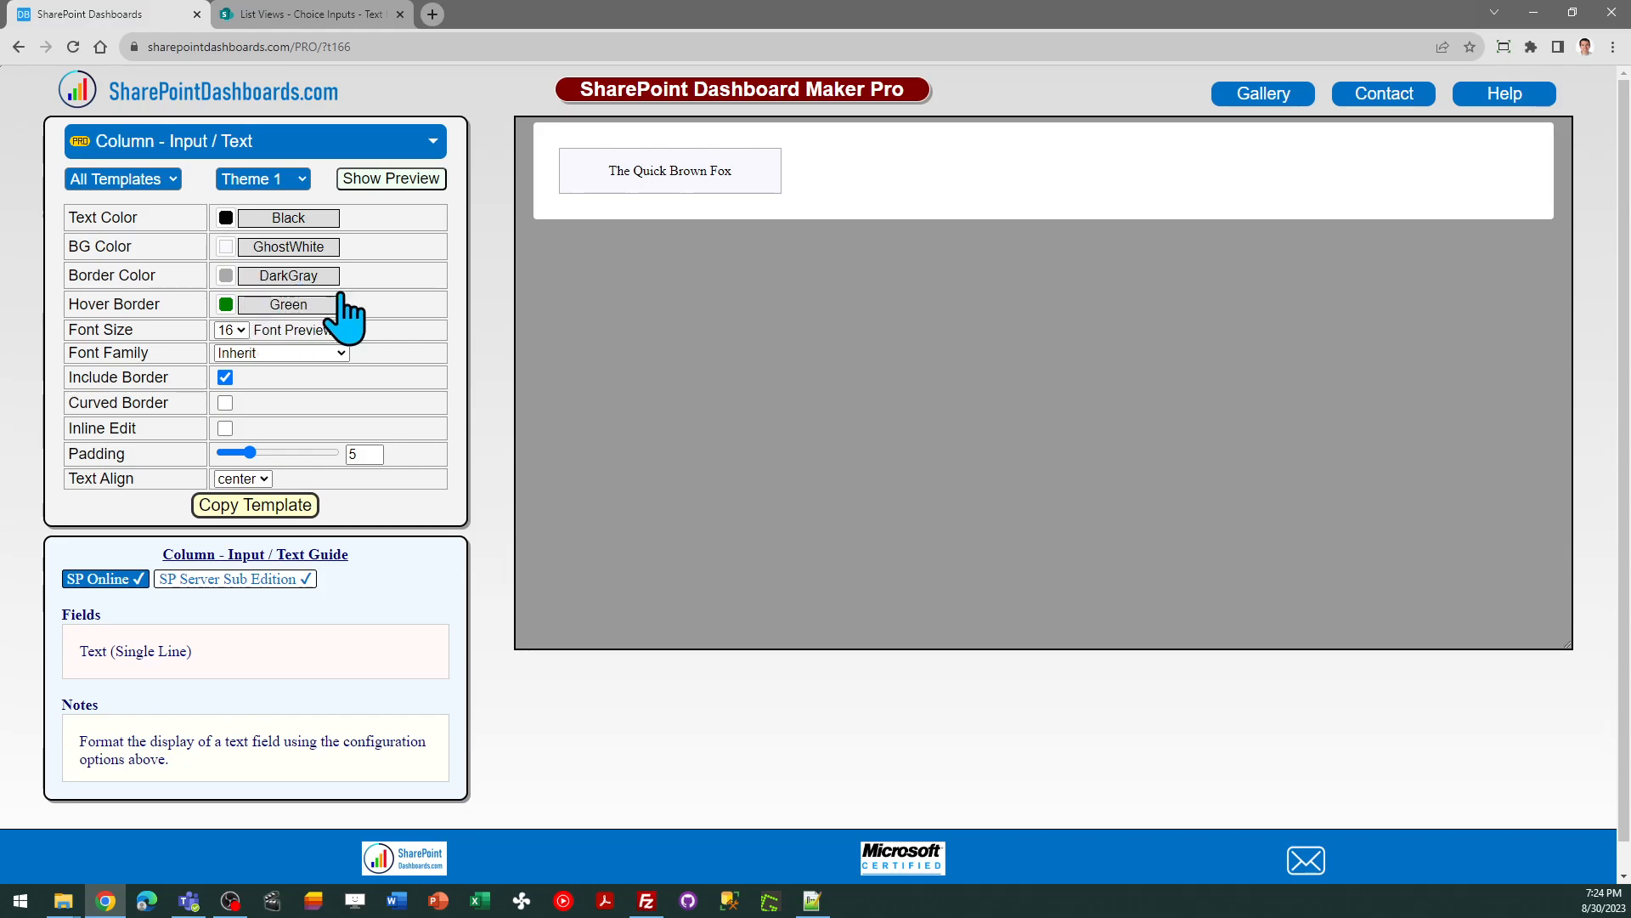
{"action": "mouse_move", "coordinate": [240, 452]}
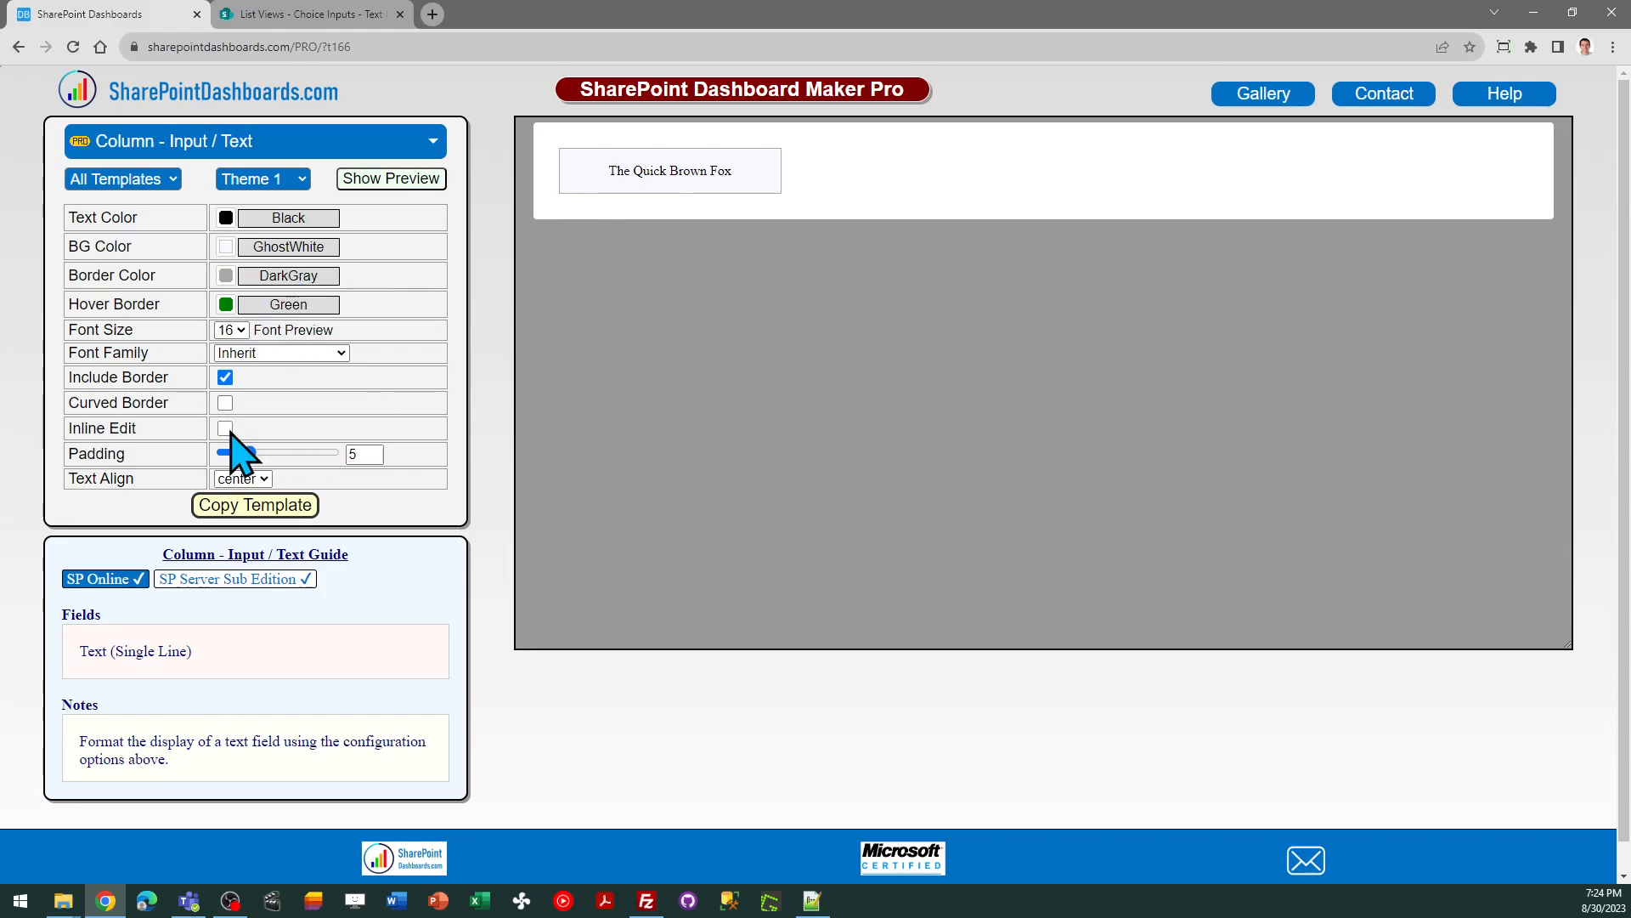
{"action": "left_click", "coordinate": [225, 429]}
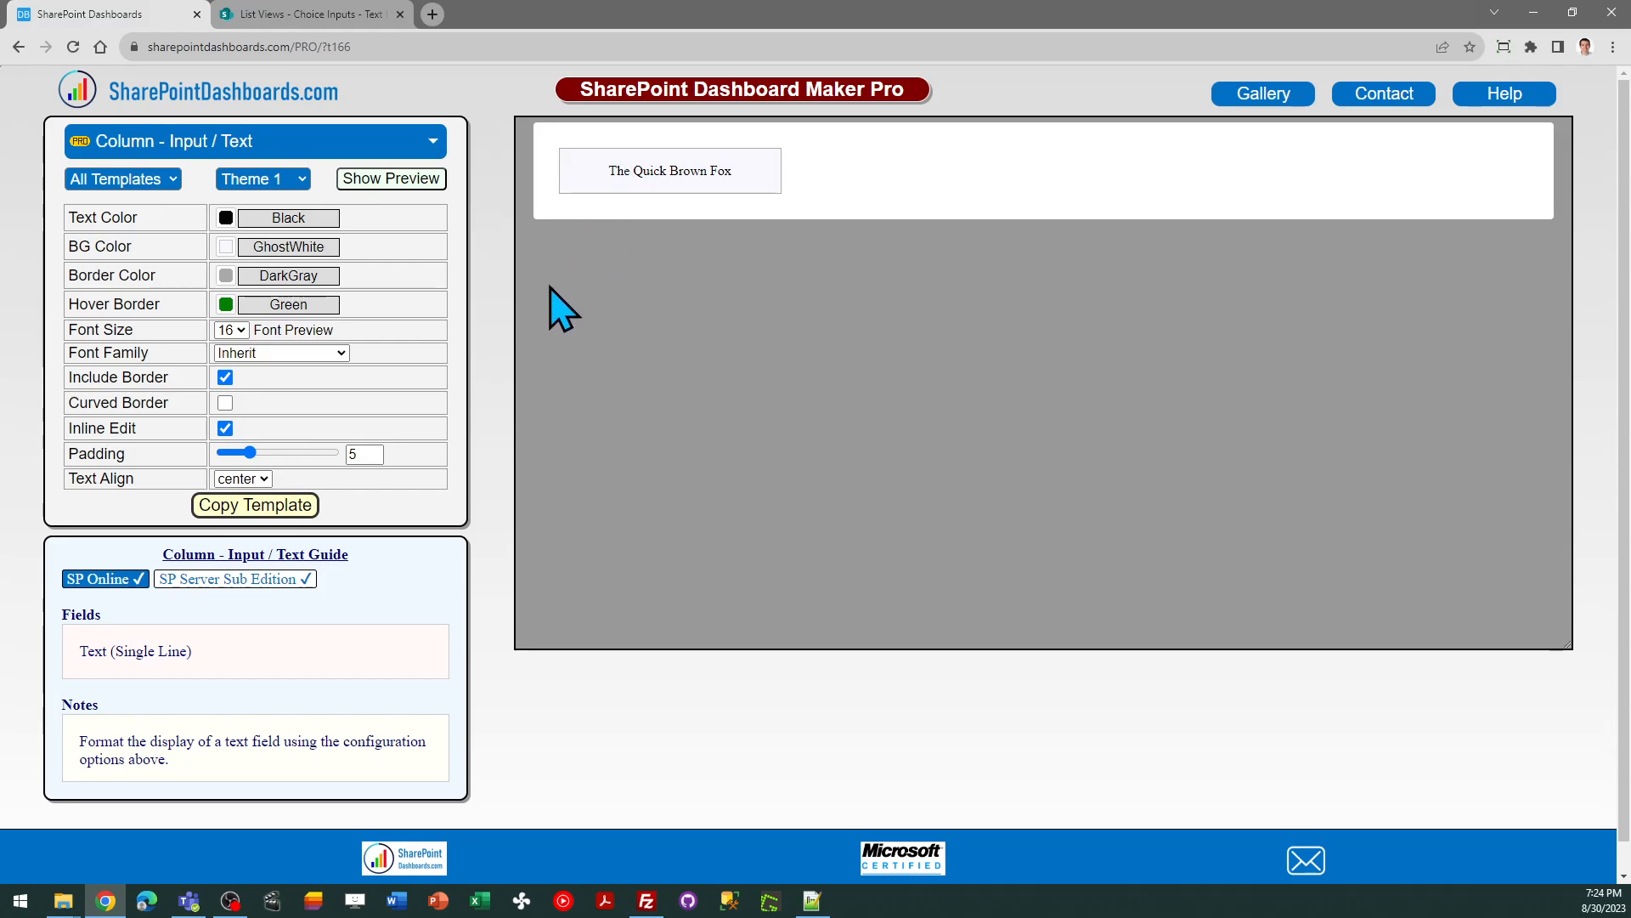
{"action": "left_click", "coordinate": [224, 402]}
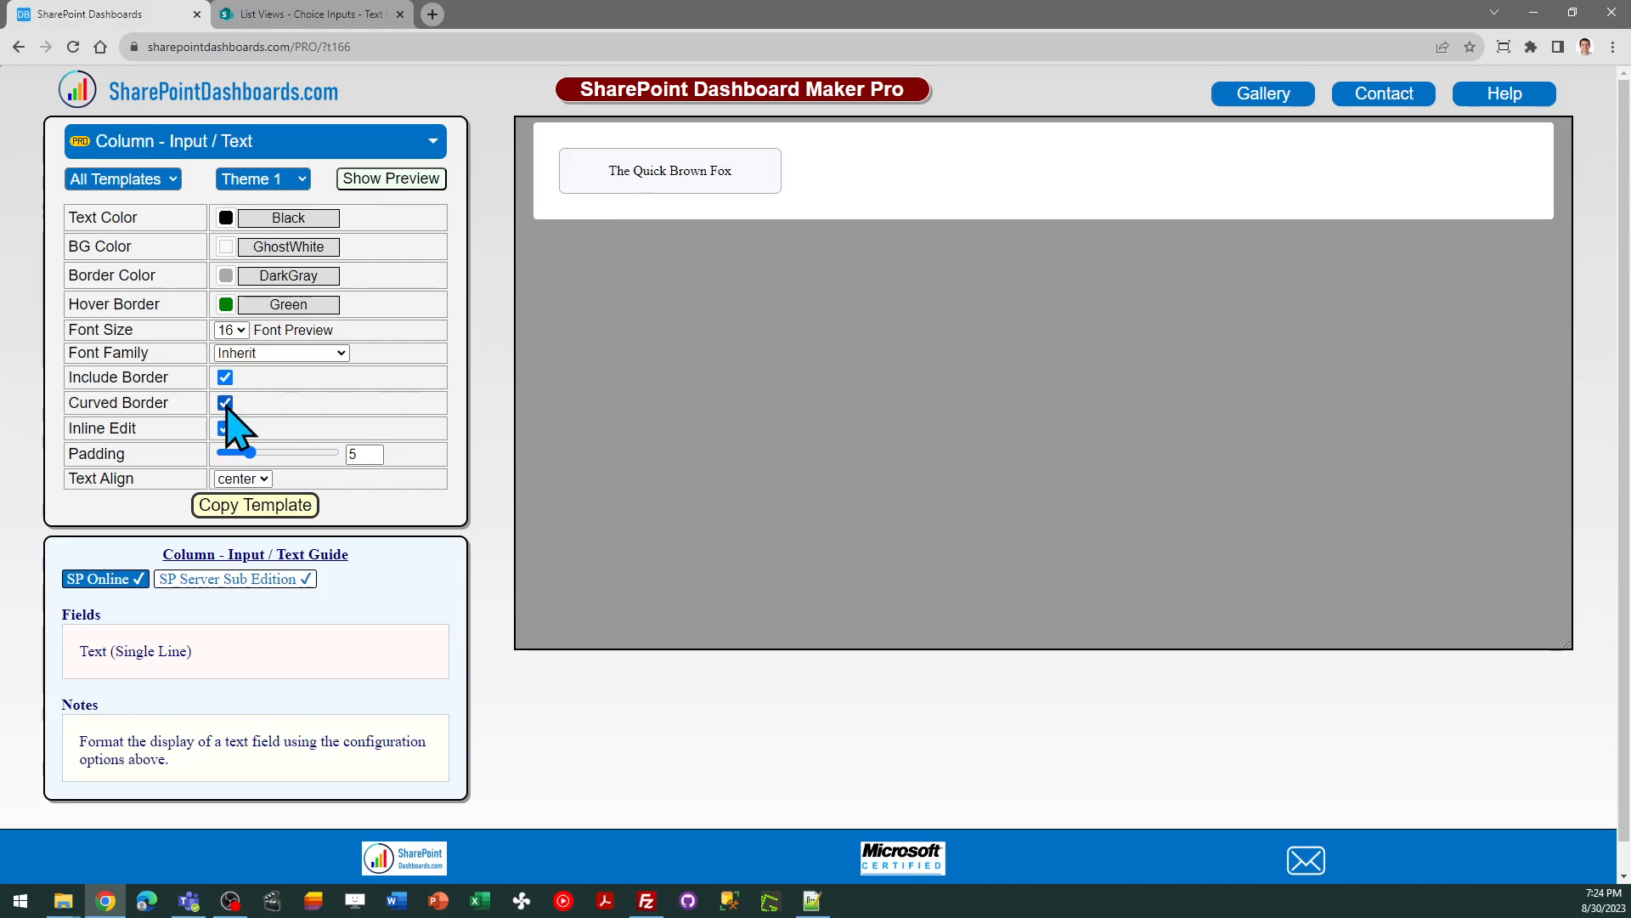
{"action": "left_click", "coordinate": [224, 402]}
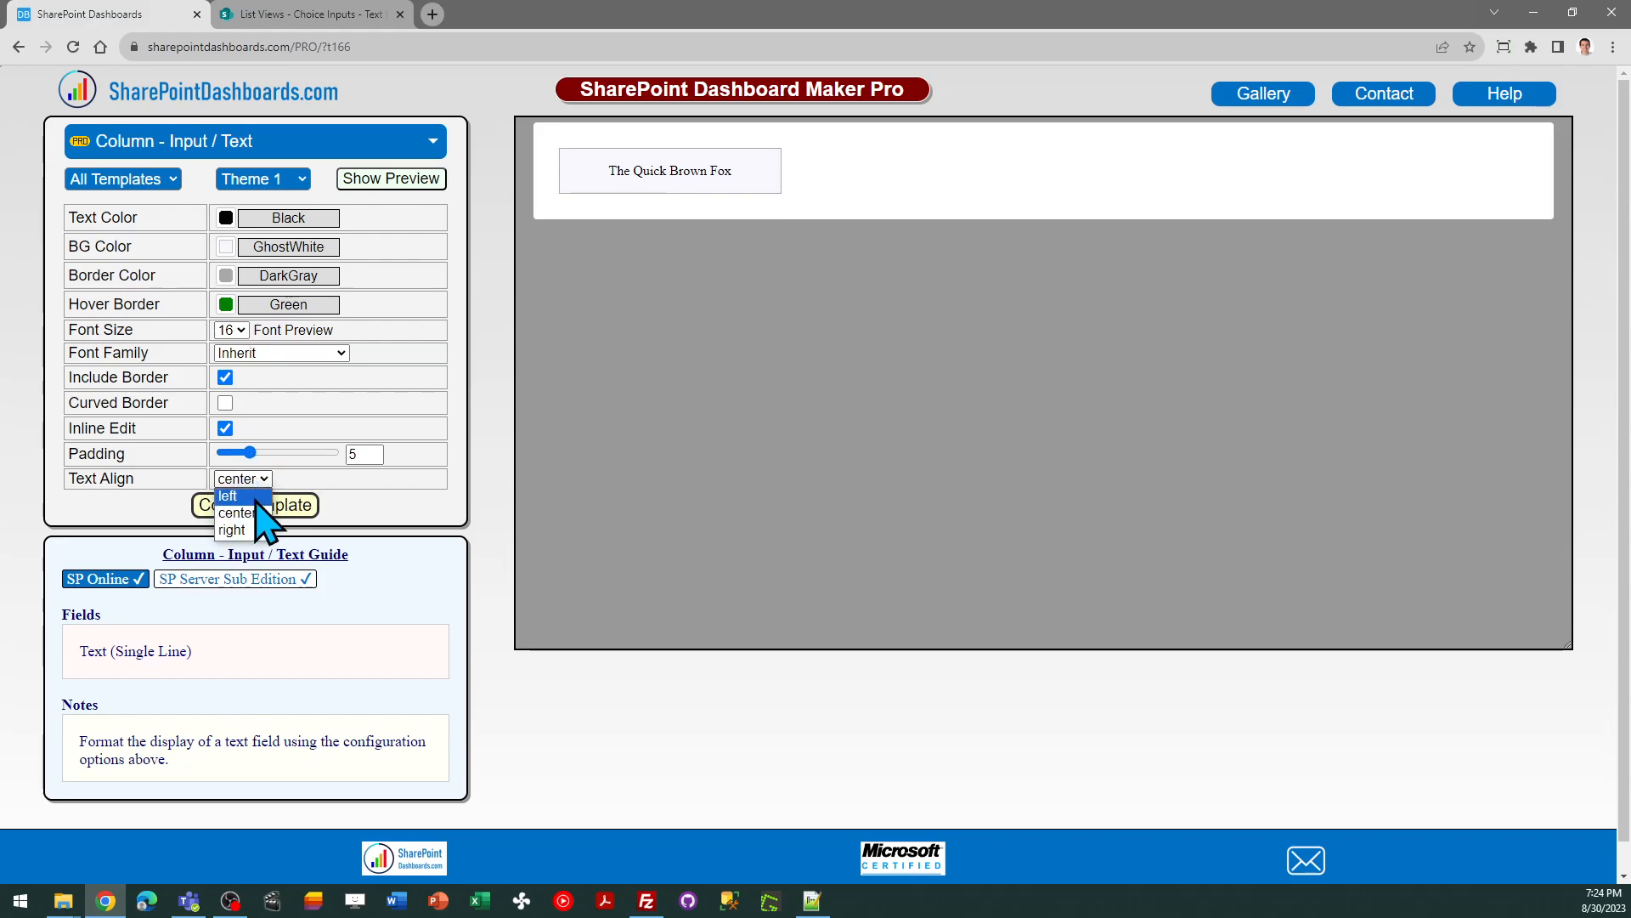
{"action": "left_click", "coordinate": [227, 495]}
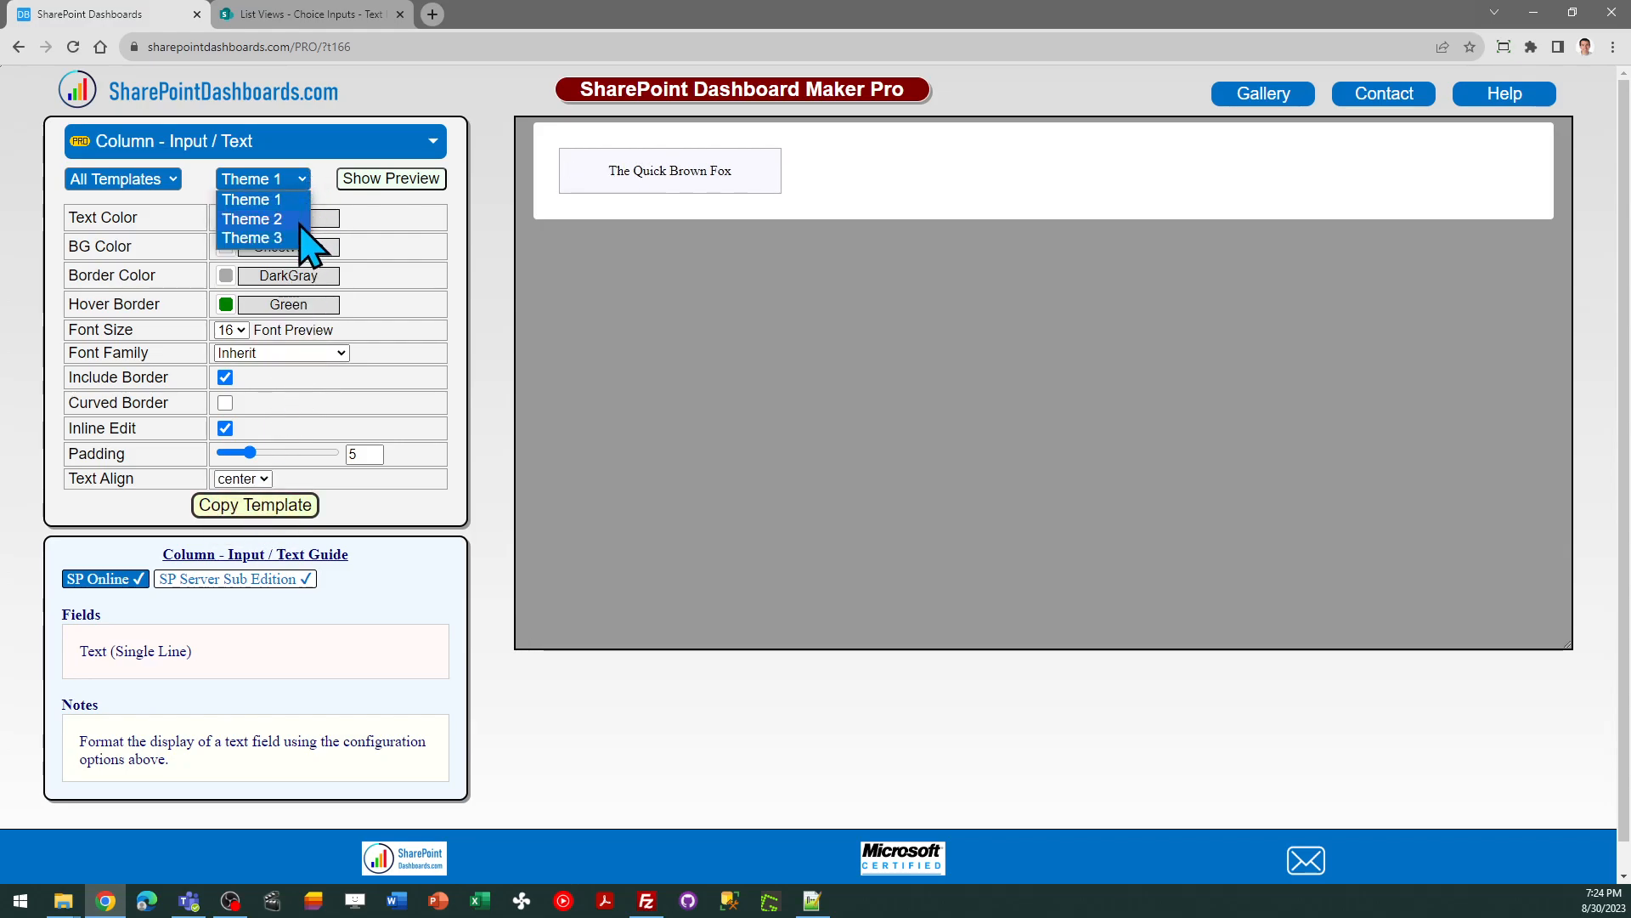
Try Theme 2 and Theme 3, then settle back on Theme 1.
{"action": "left_click", "coordinate": [251, 220]}
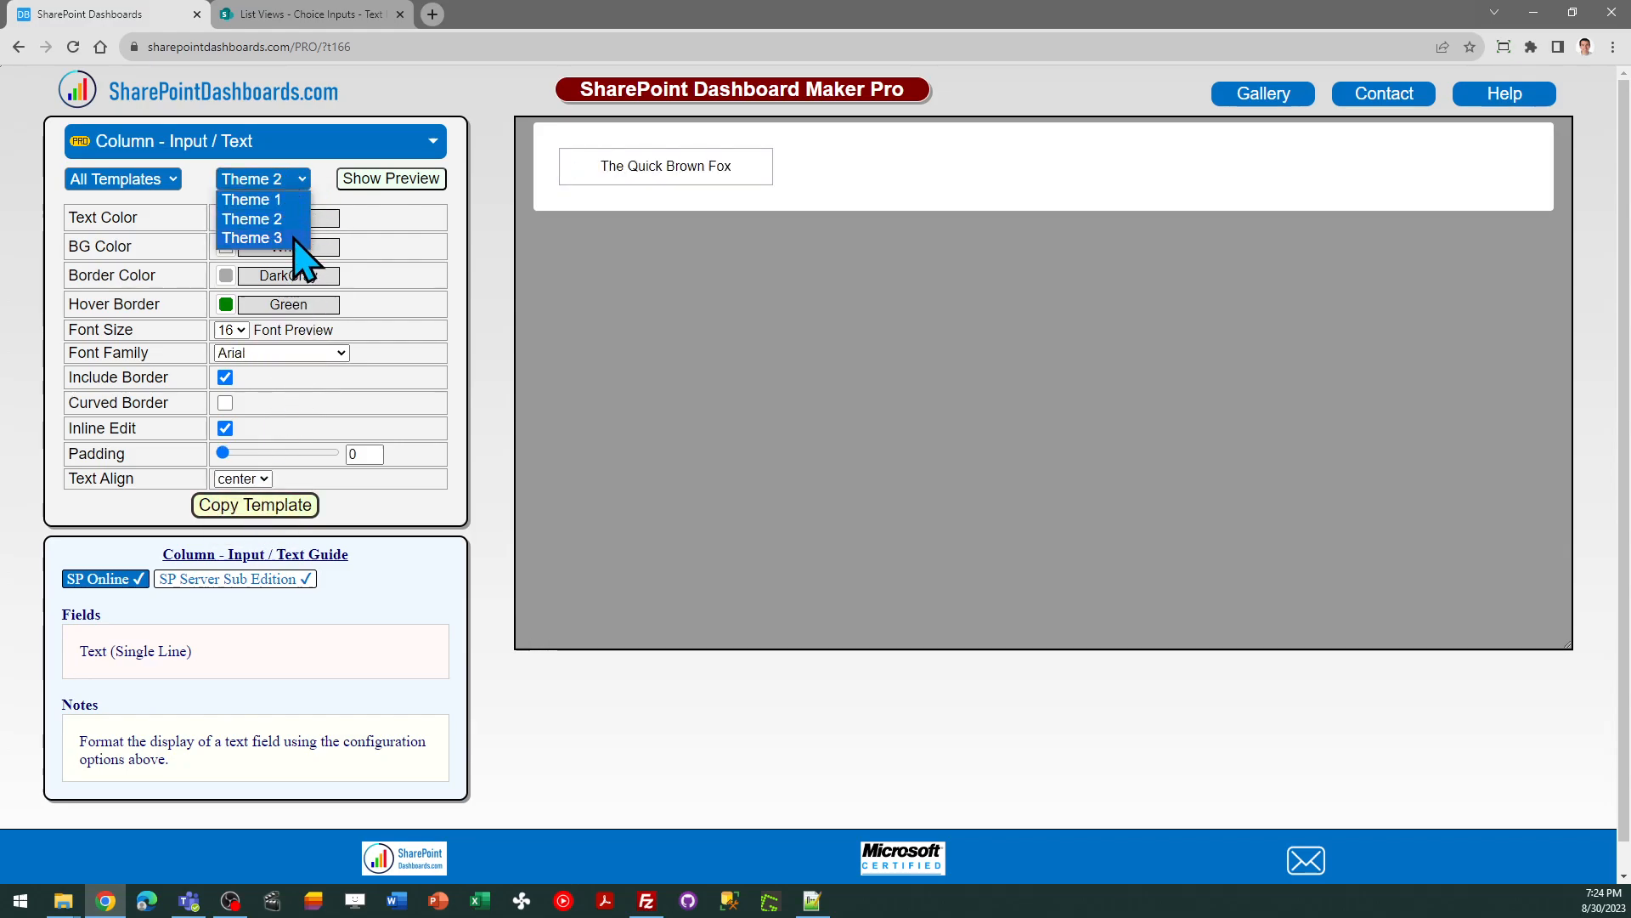
{"action": "left_click", "coordinate": [252, 238]}
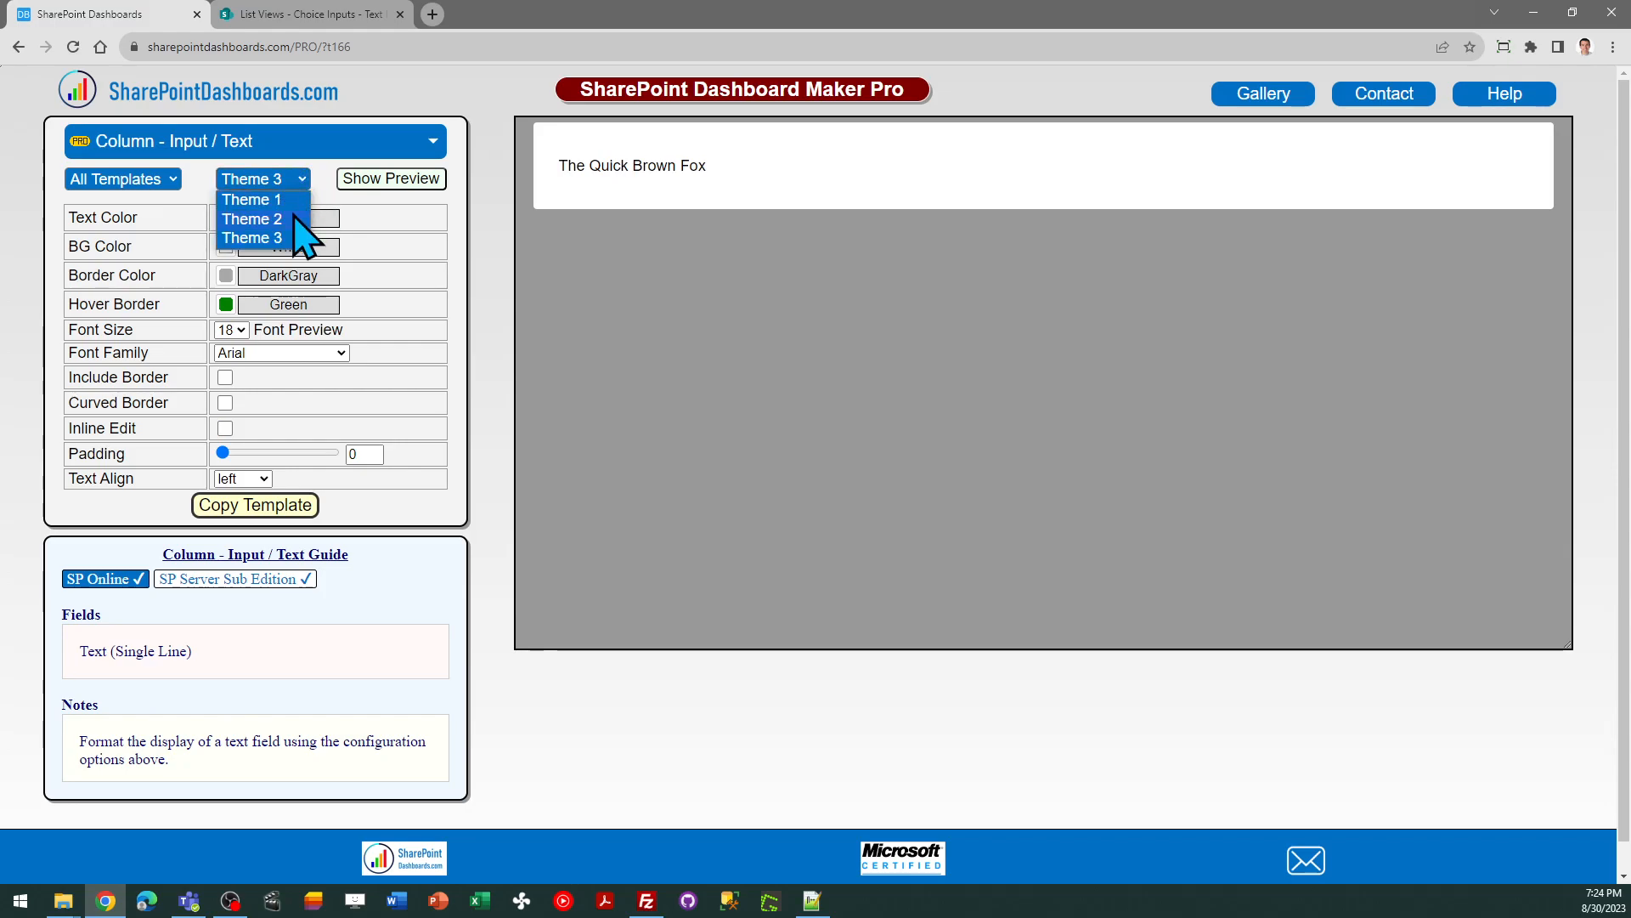
{"action": "left_click", "coordinate": [250, 198]}
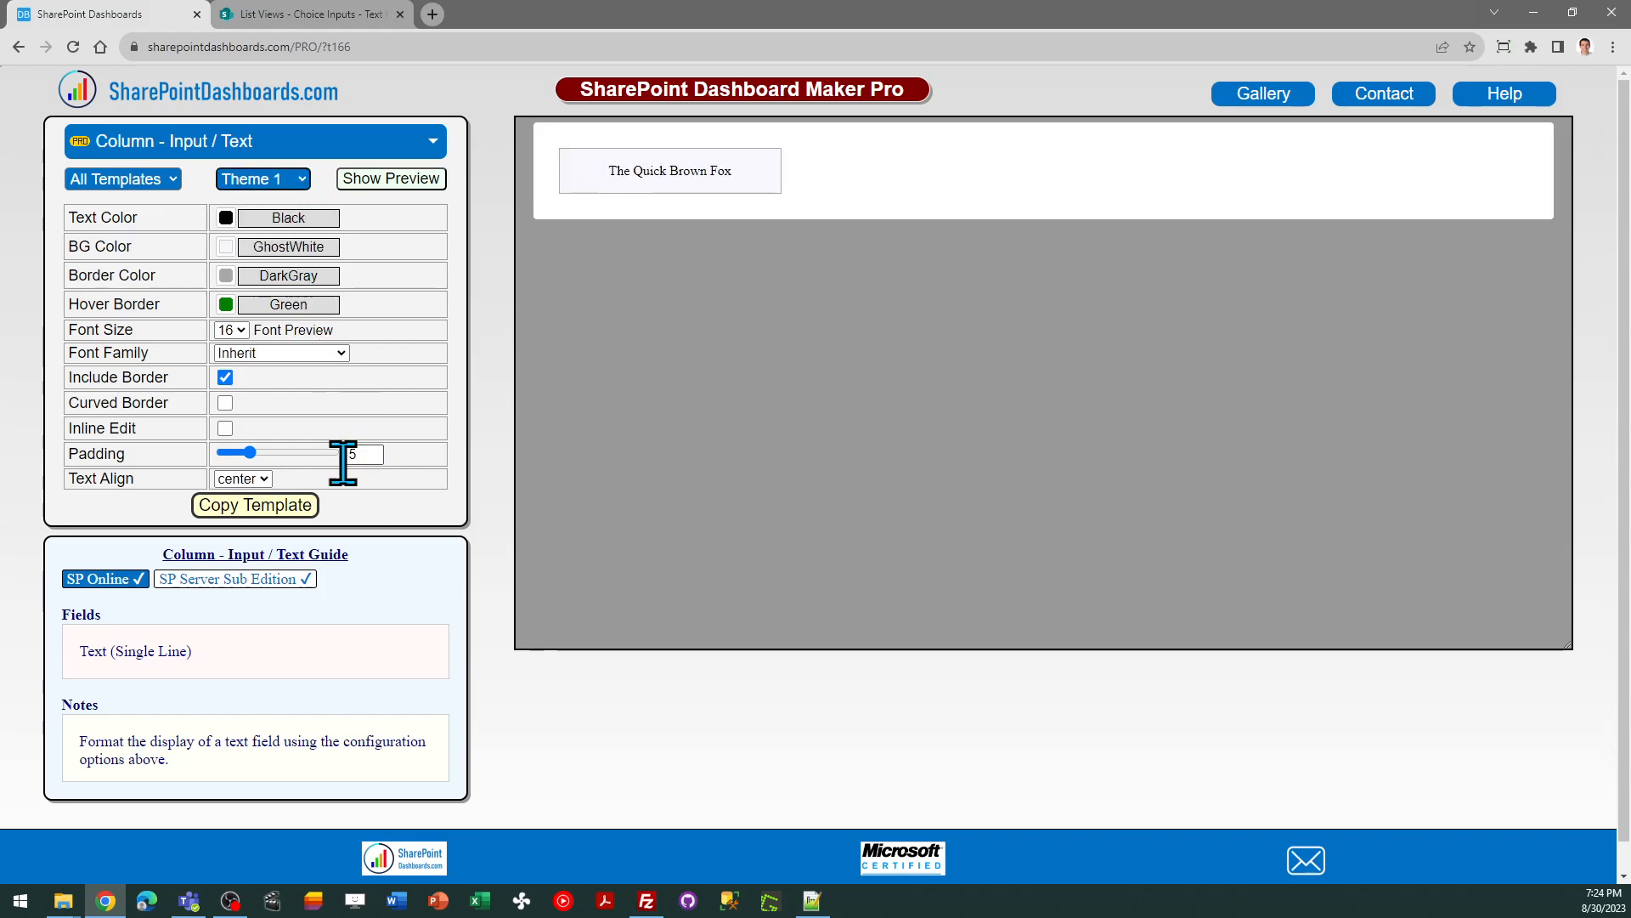
Copy the Theme 1 text template JSON and dismiss the Template Copied dialog.
{"action": "left_click", "coordinate": [255, 505]}
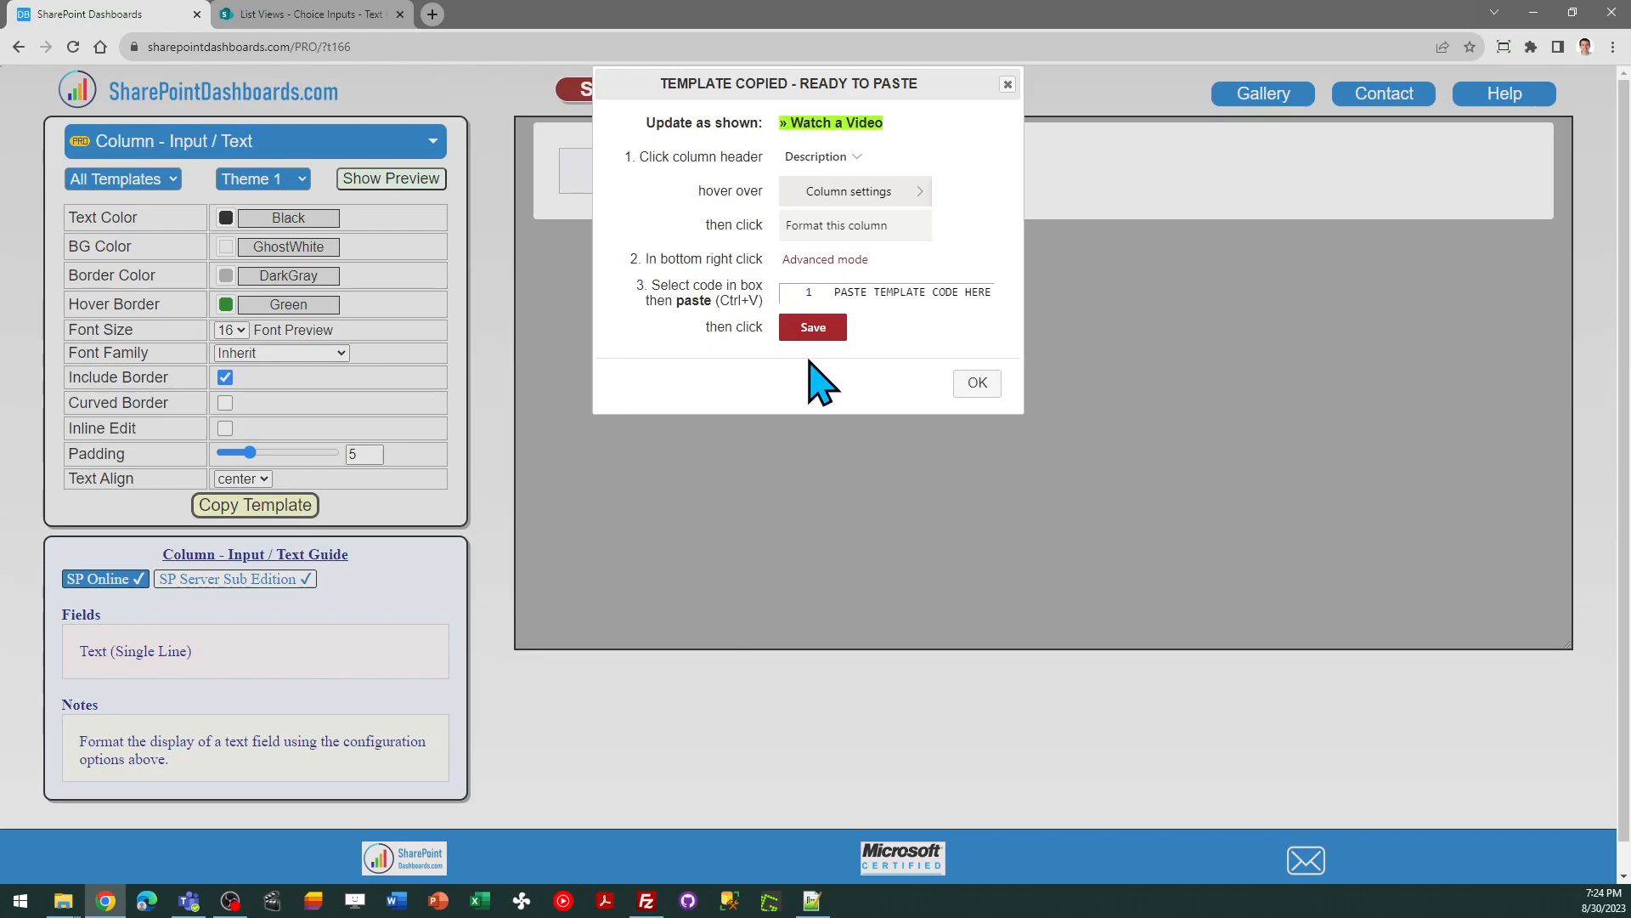
{"action": "mouse_move", "coordinate": [858, 167]}
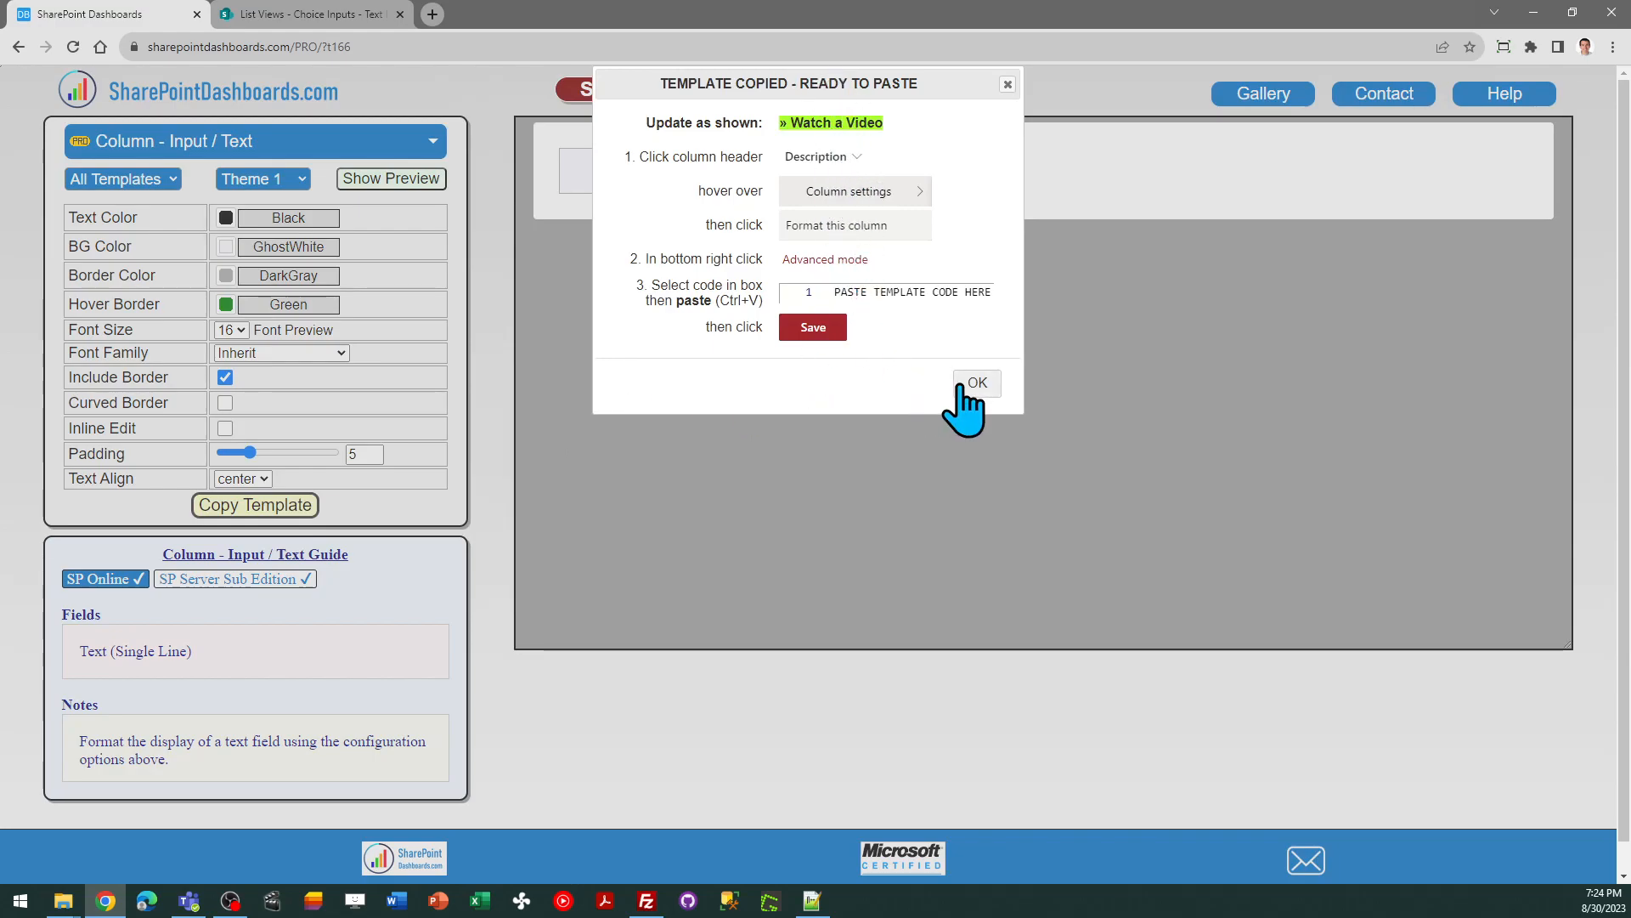
{"action": "left_click", "coordinate": [974, 382]}
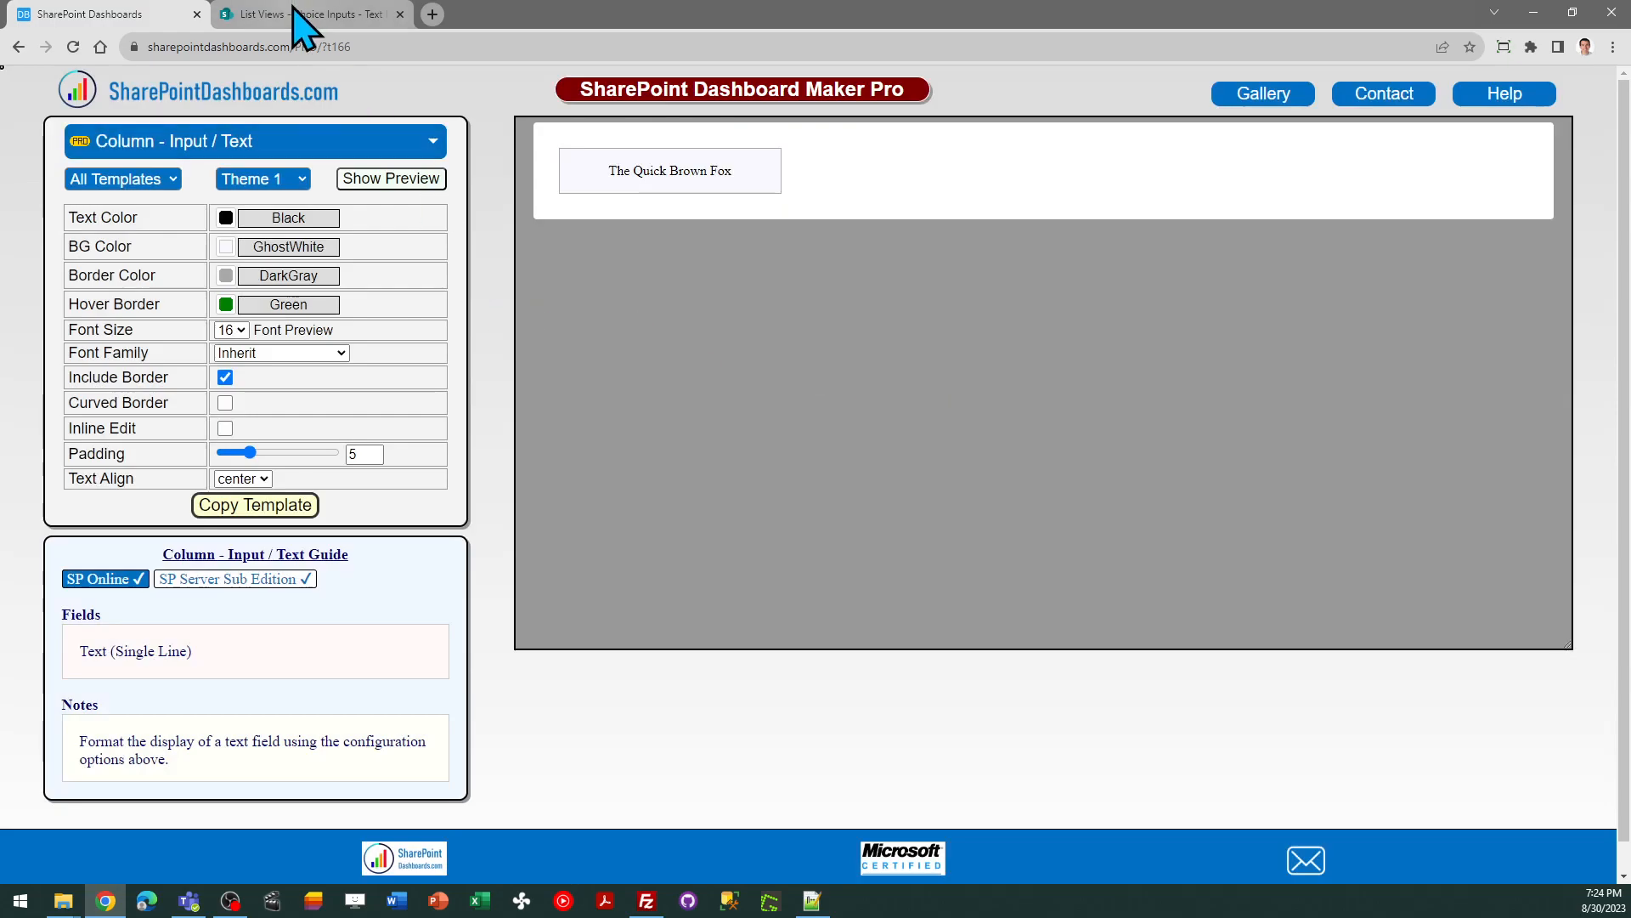
Save the pasted JSON on the Title column so Apples, Bananas, Cherries show as bordered boxes.
{"action": "left_click", "coordinate": [307, 14]}
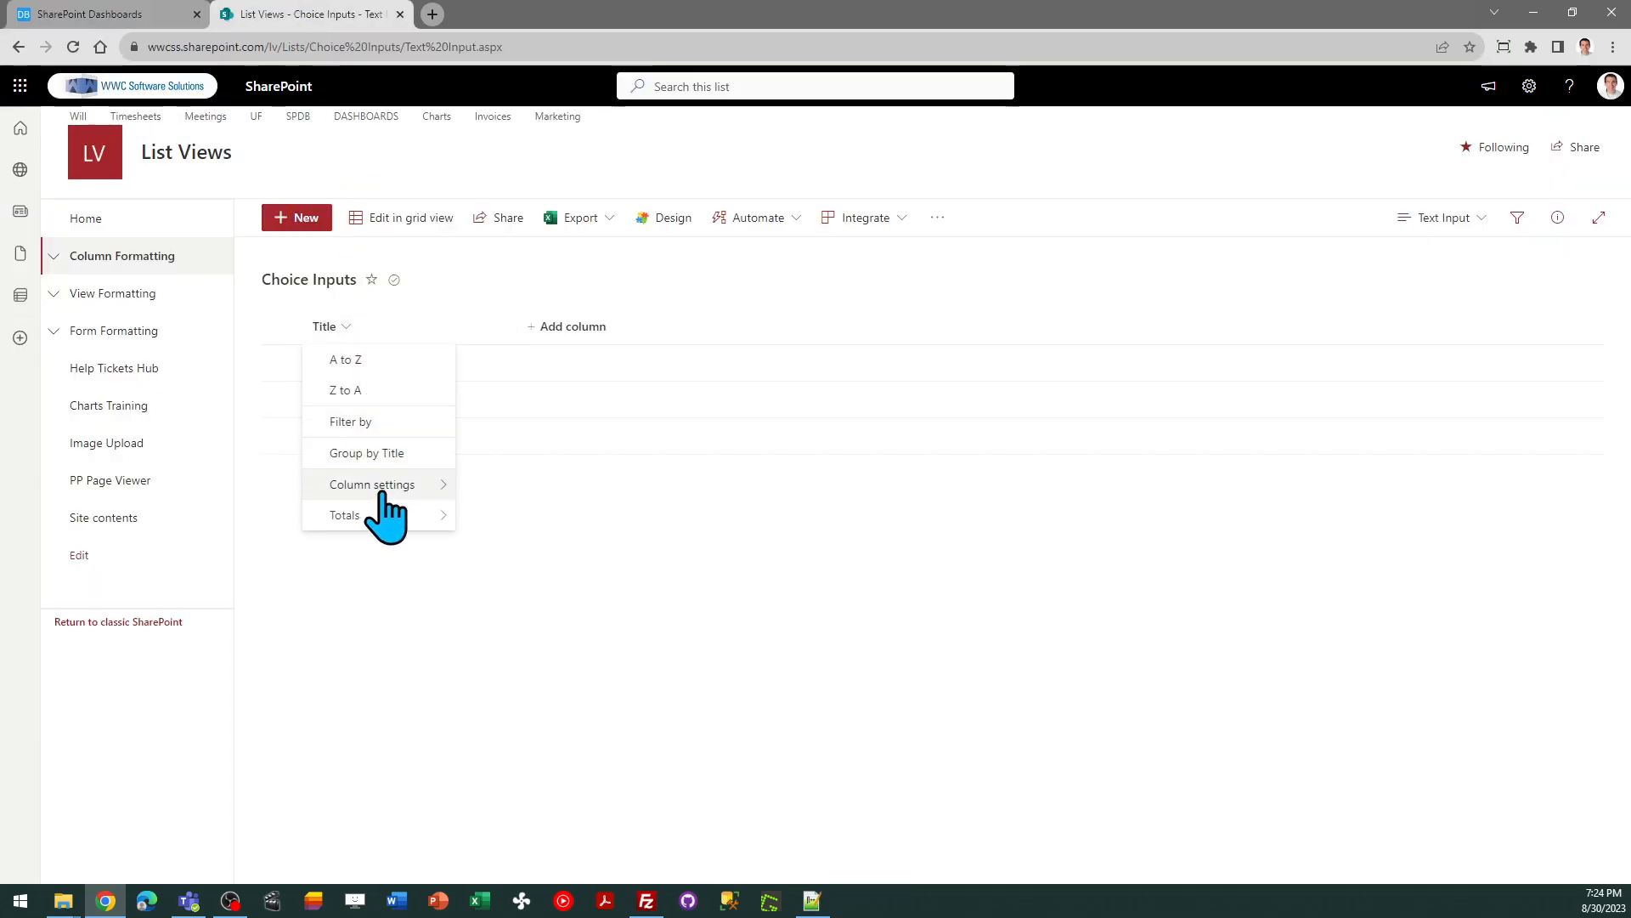
{"action": "left_click", "coordinate": [372, 484]}
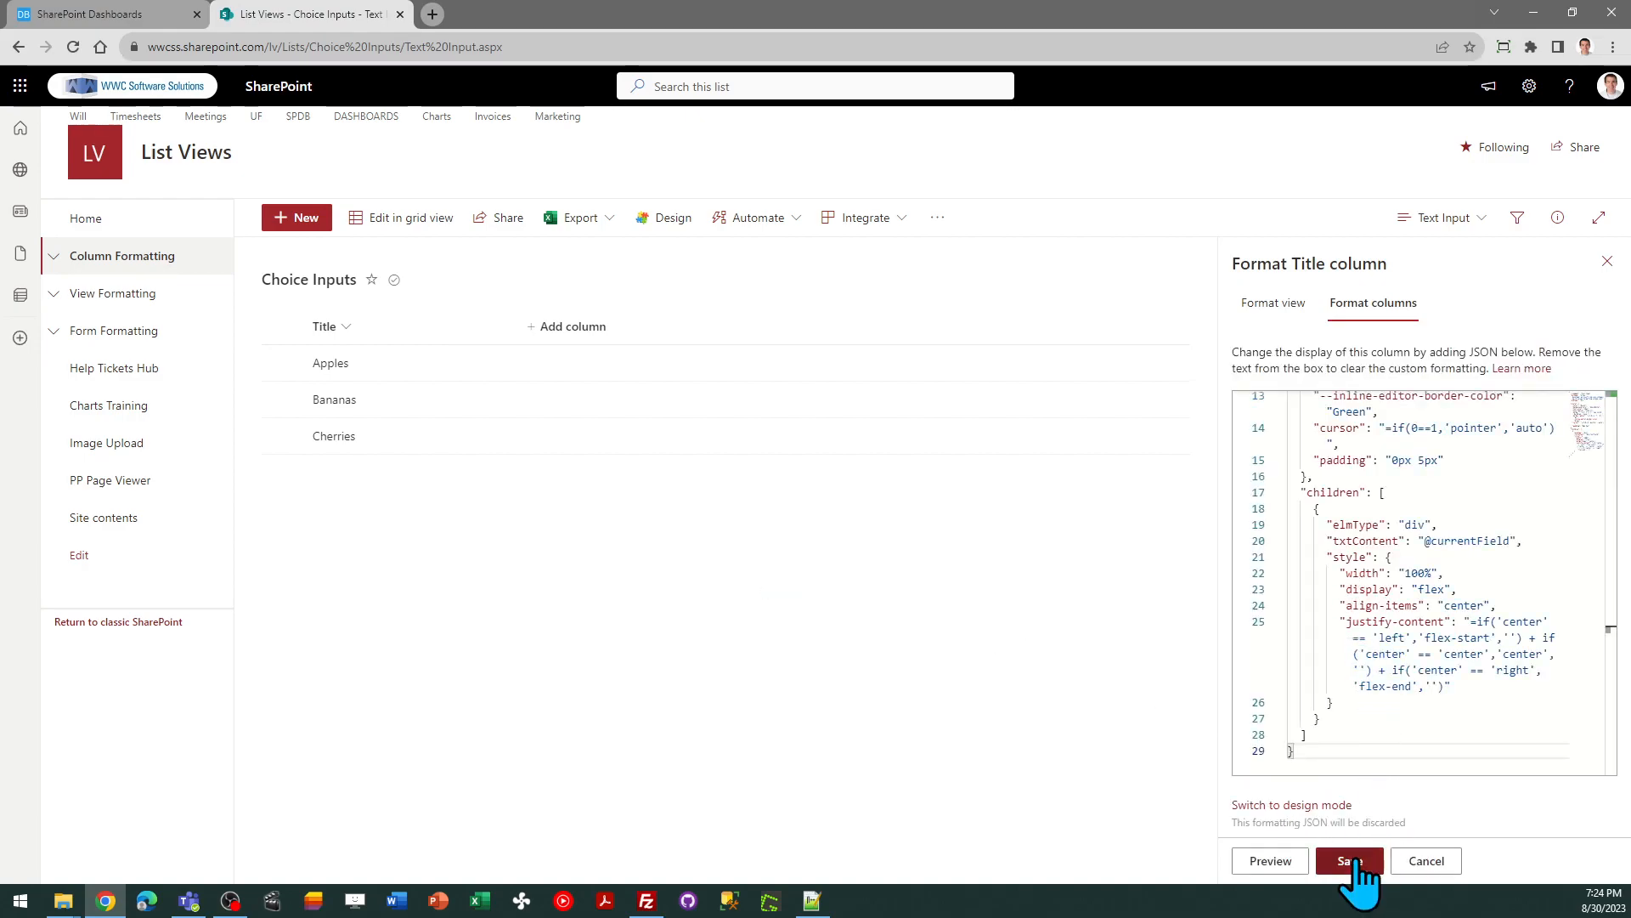
{"action": "left_click", "coordinate": [1347, 860]}
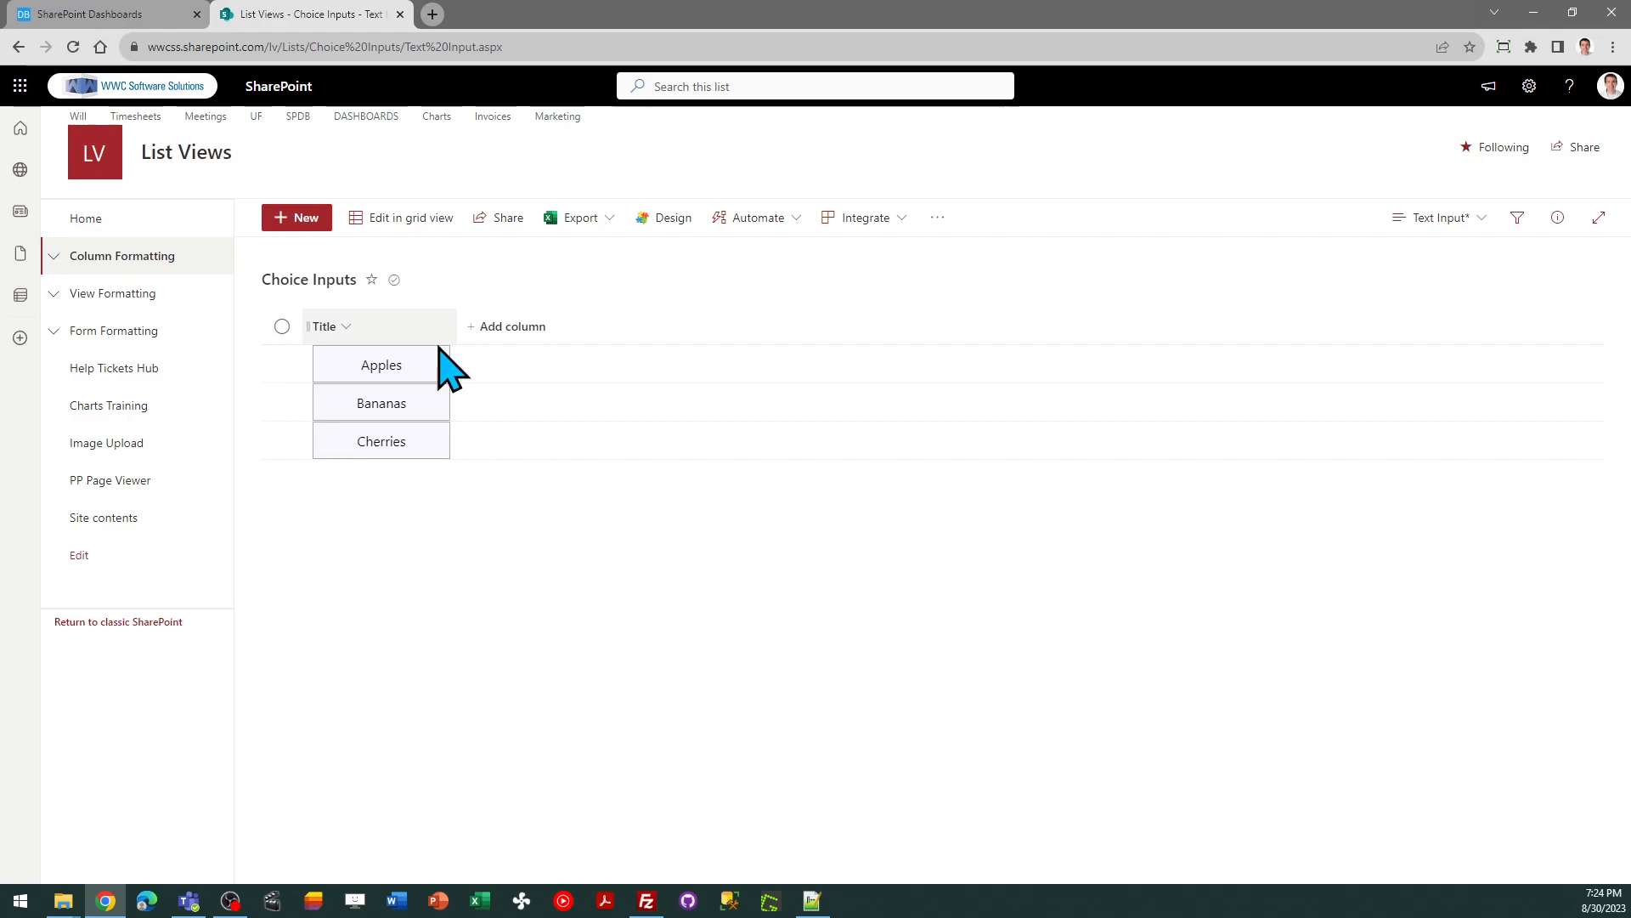
{"action": "left_click", "coordinate": [280, 364]}
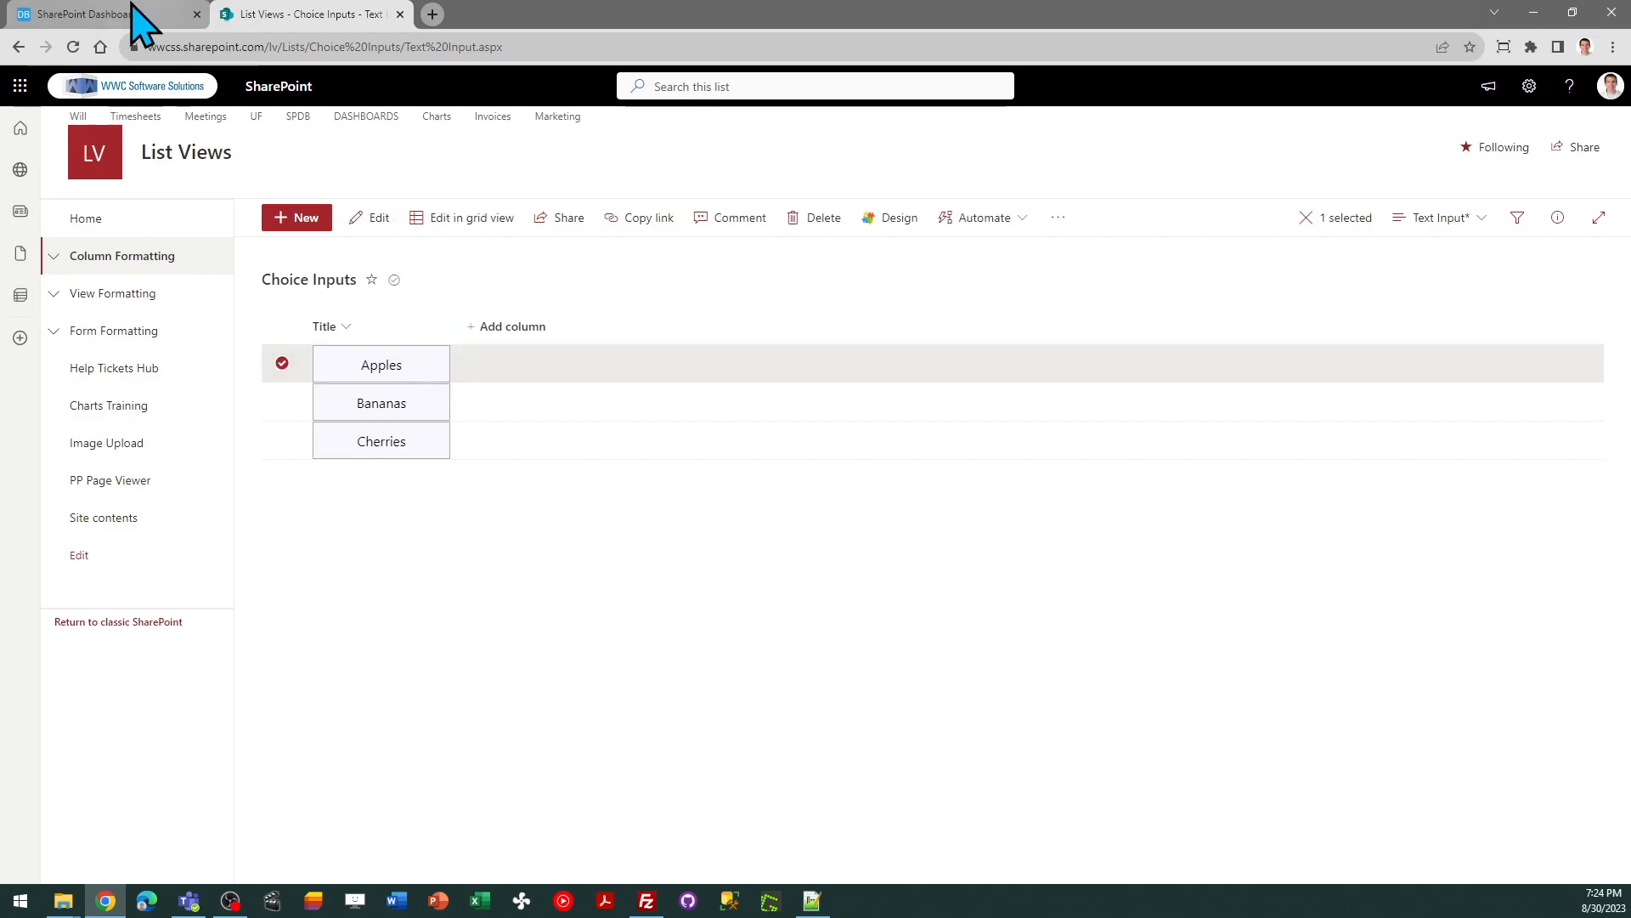
Re-enable Inline Edit in the template builder and copy the updated template JSON.
{"action": "left_click", "coordinate": [94, 14]}
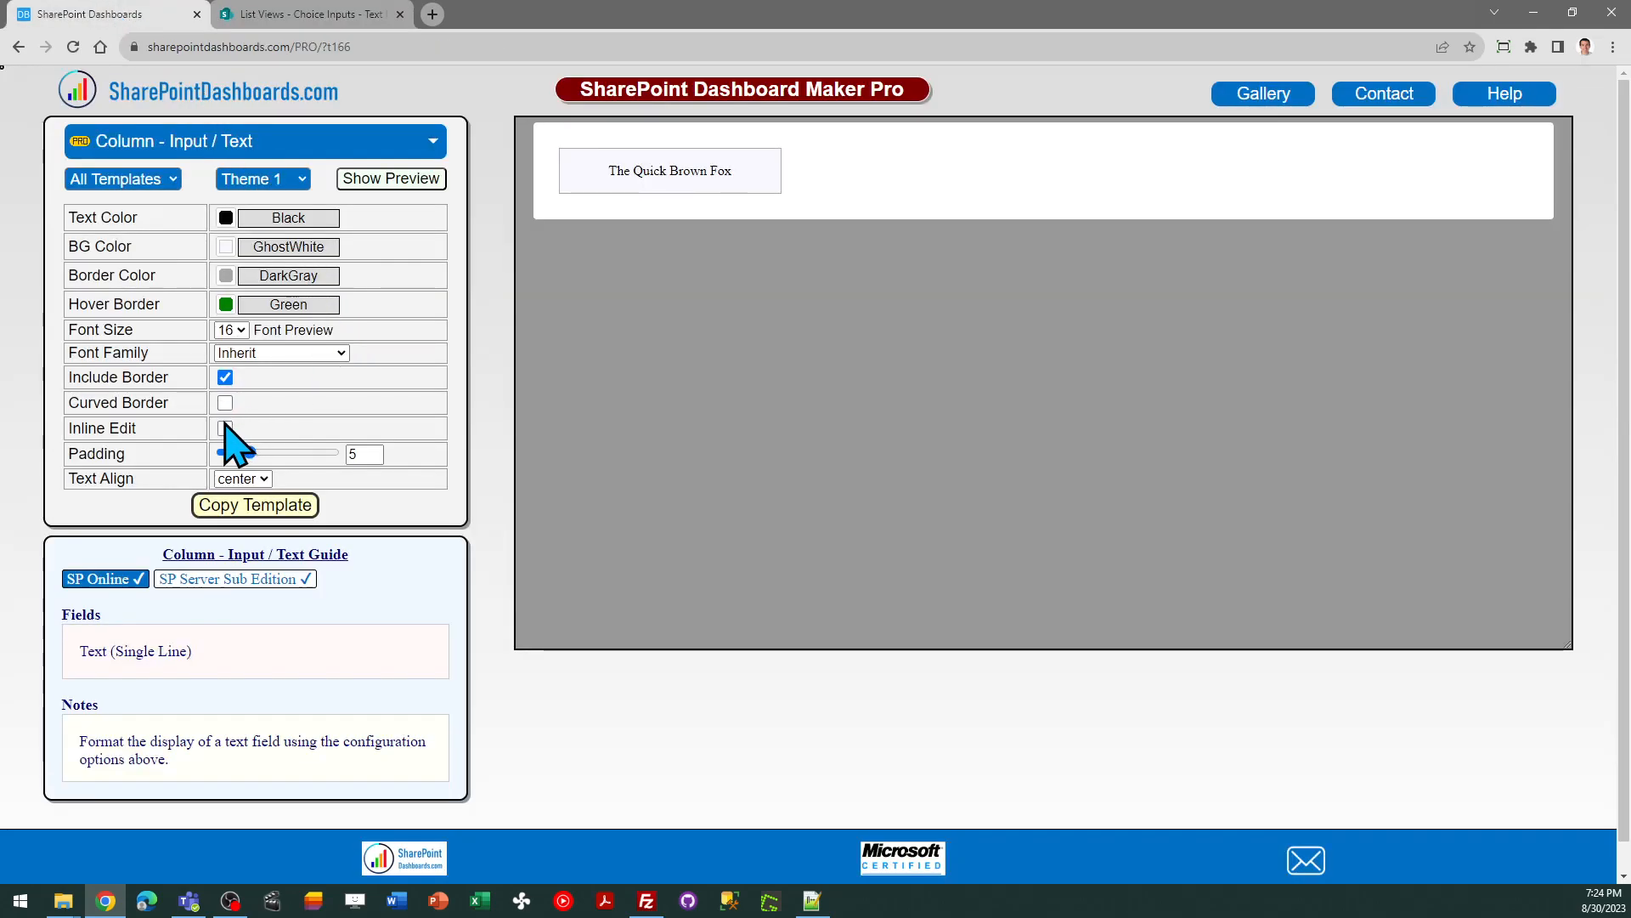
{"action": "left_click", "coordinate": [225, 428]}
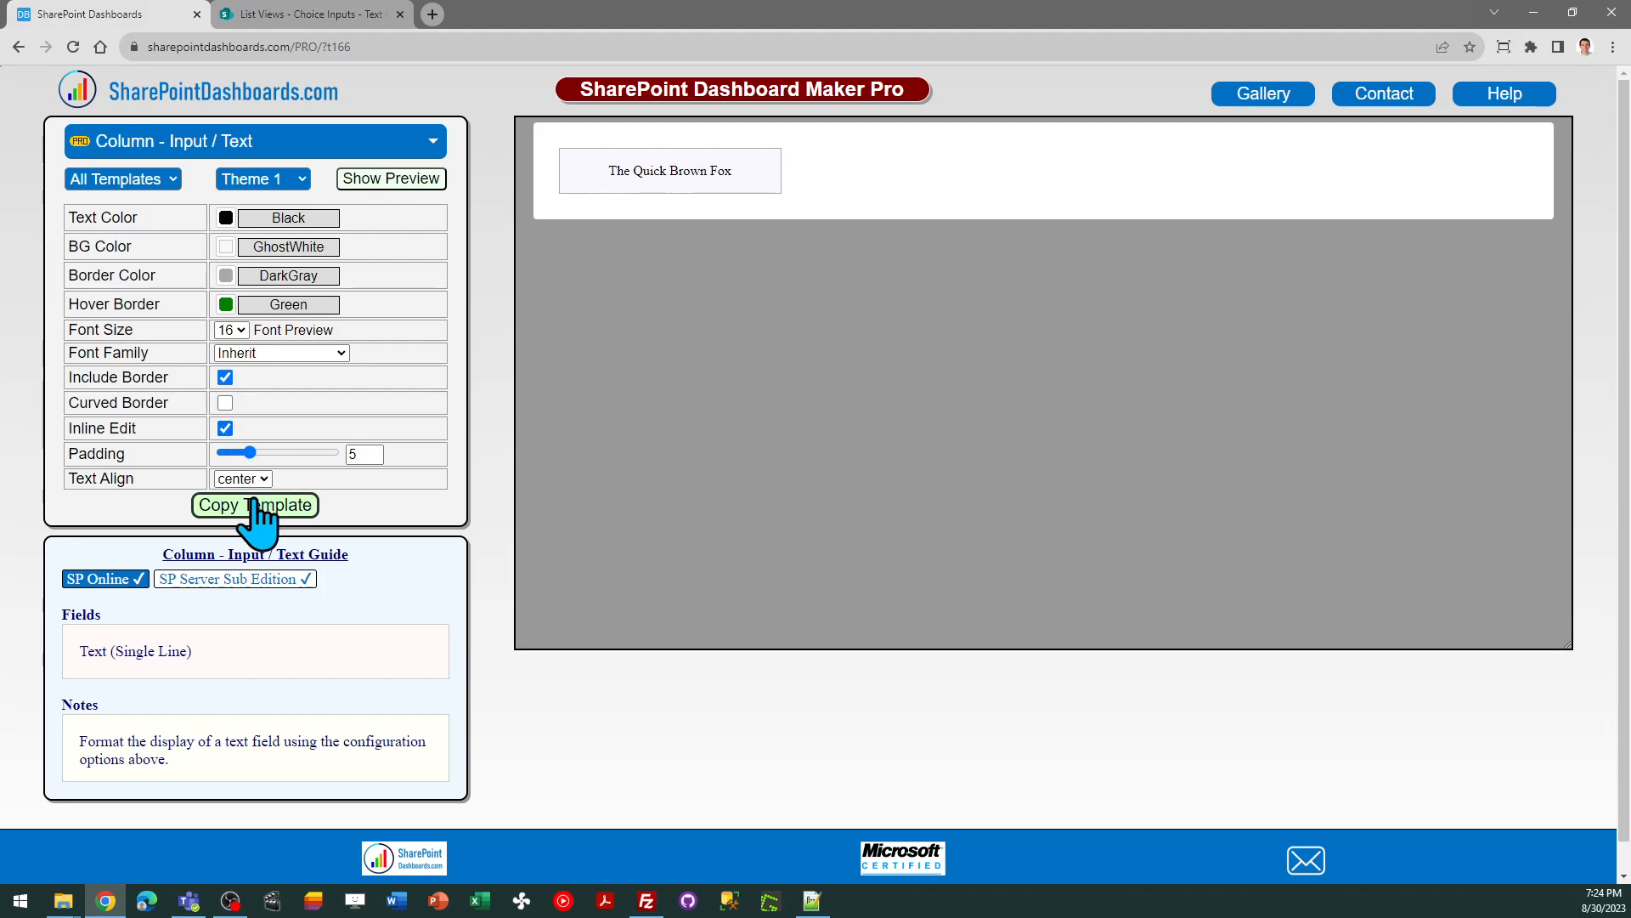
{"action": "left_click", "coordinate": [255, 505]}
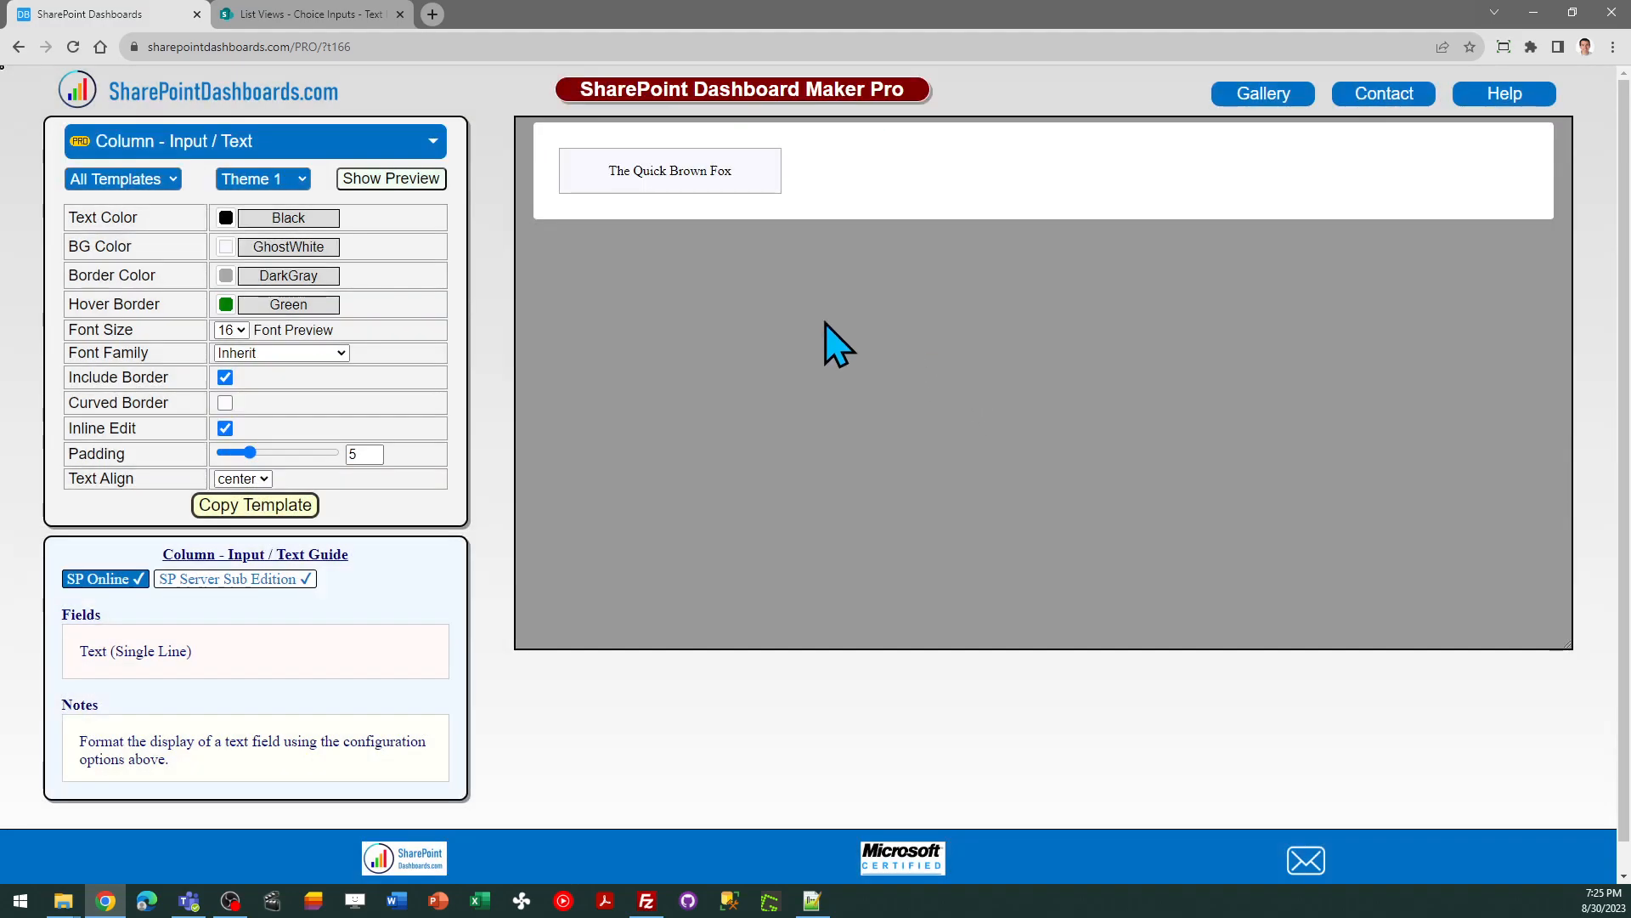
{"action": "left_click", "coordinate": [309, 14]}
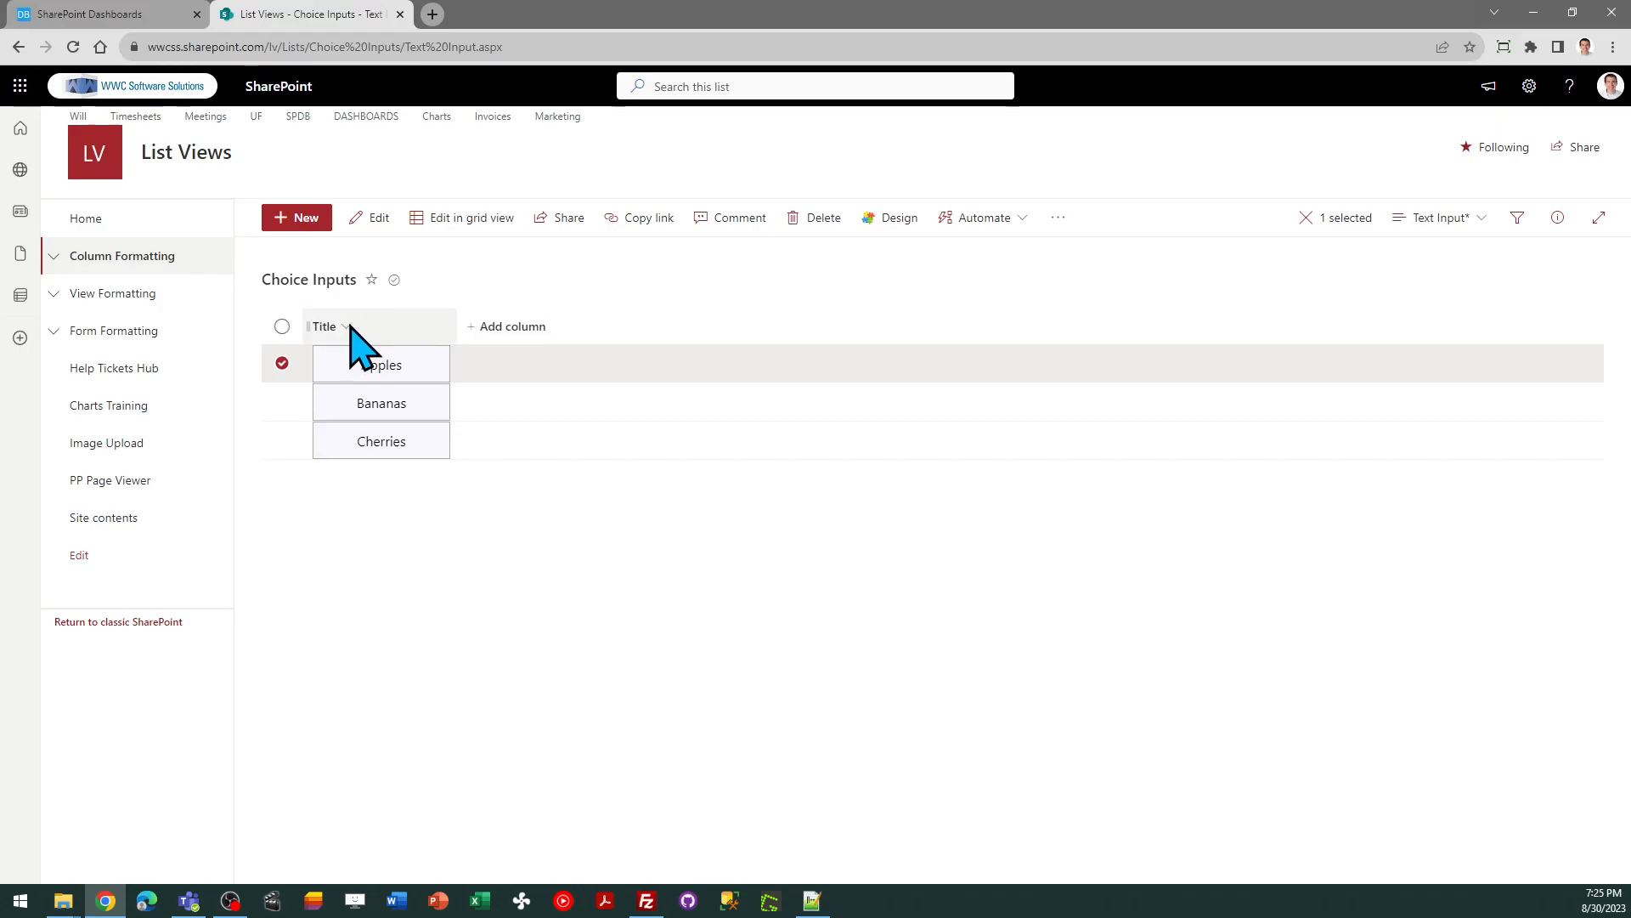
Paste the inline-editable JSON into Format Title column and save it.
{"action": "left_click", "coordinate": [372, 484]}
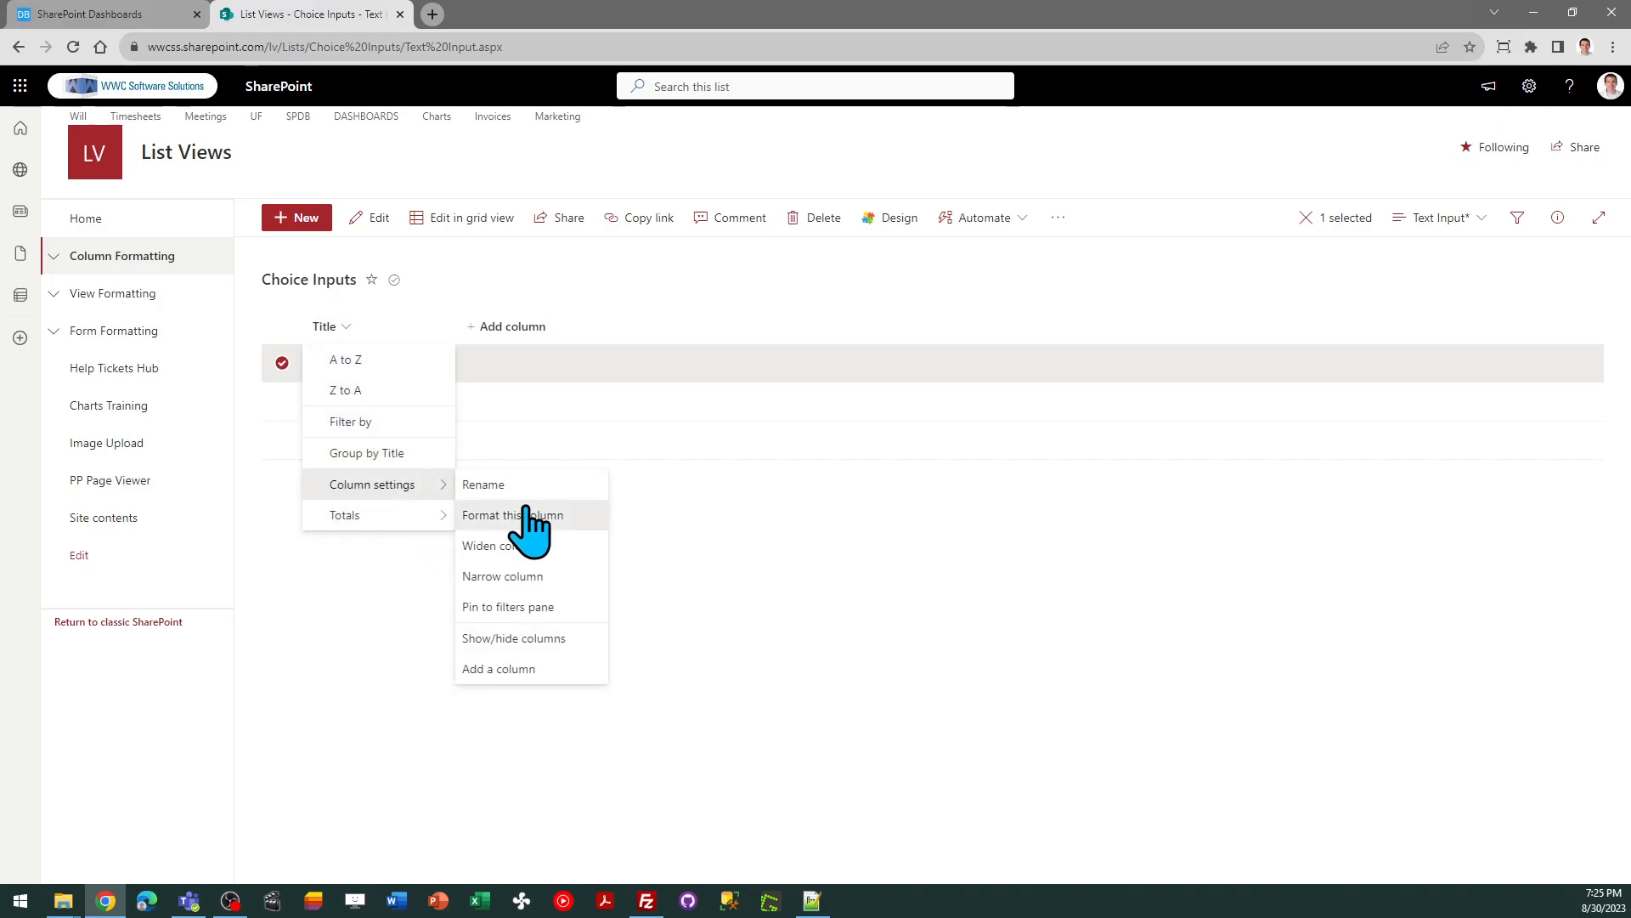
{"action": "left_click", "coordinate": [511, 515]}
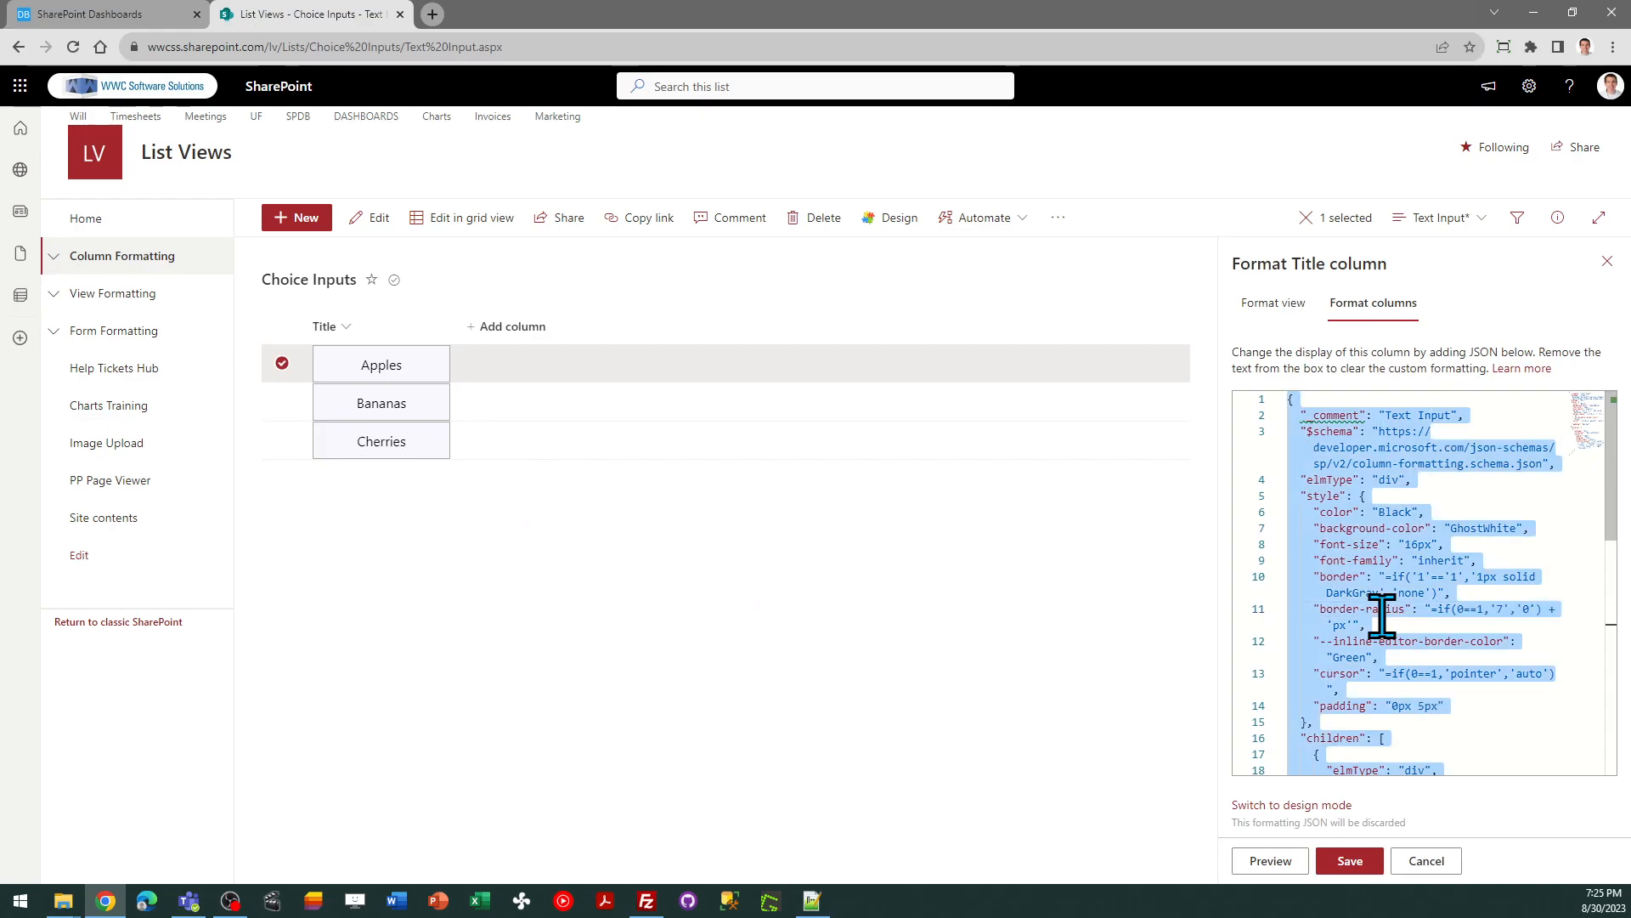
{"action": "left_click", "coordinate": [1347, 860]}
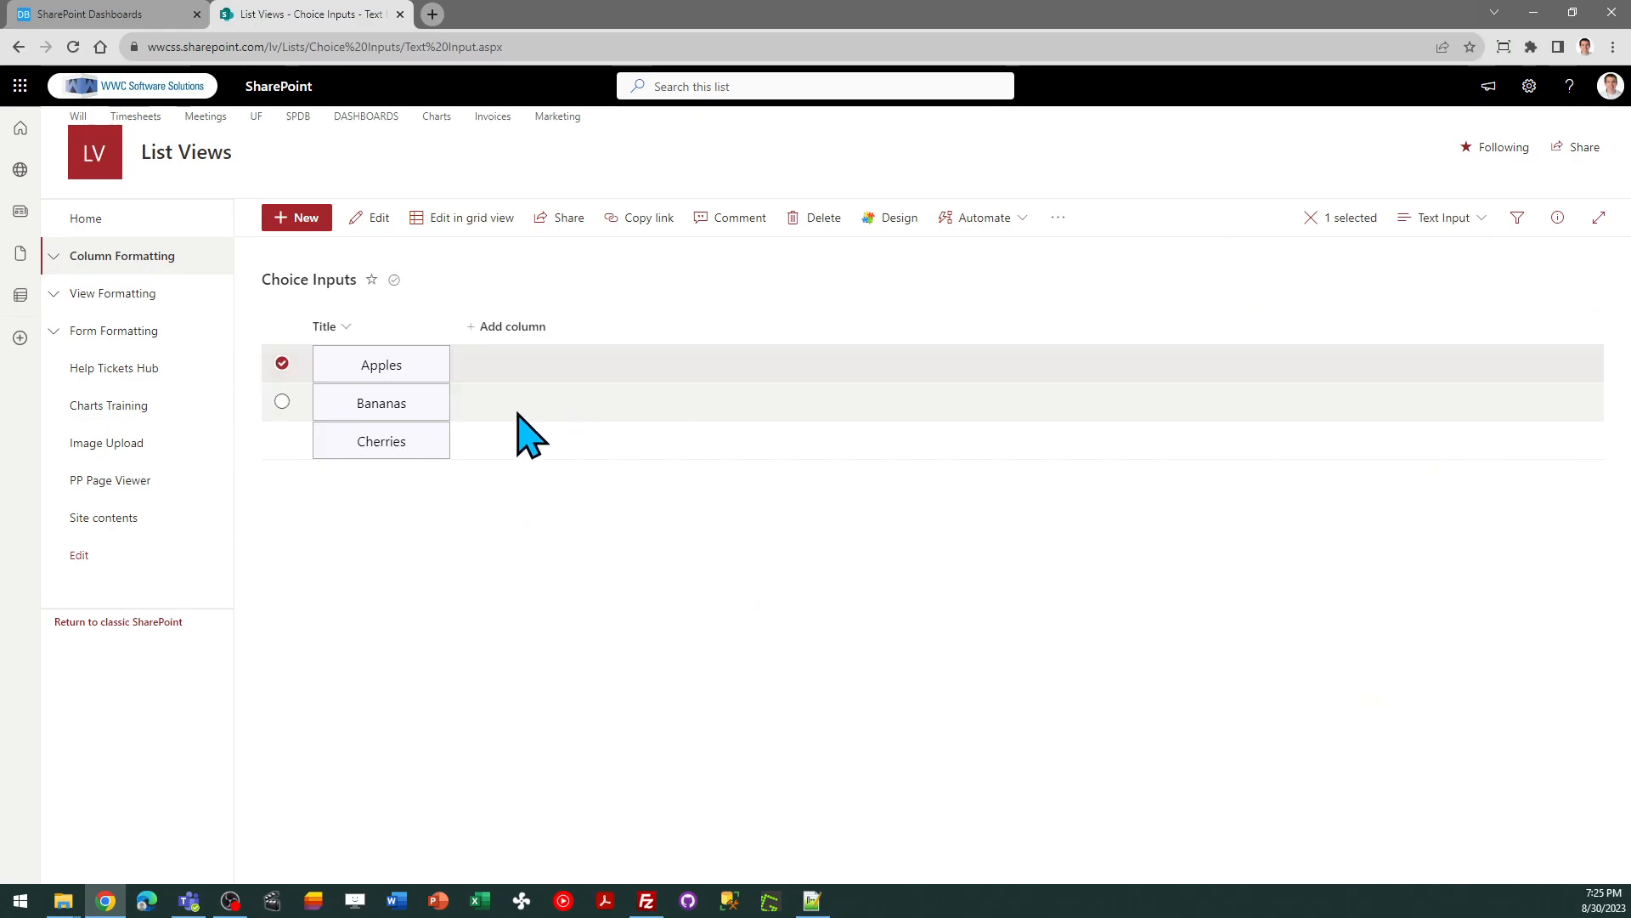
Inline-edit Apples to 'The whole apple cart' and drag the Title column narrower.
{"action": "double_click", "coordinate": [381, 364]}
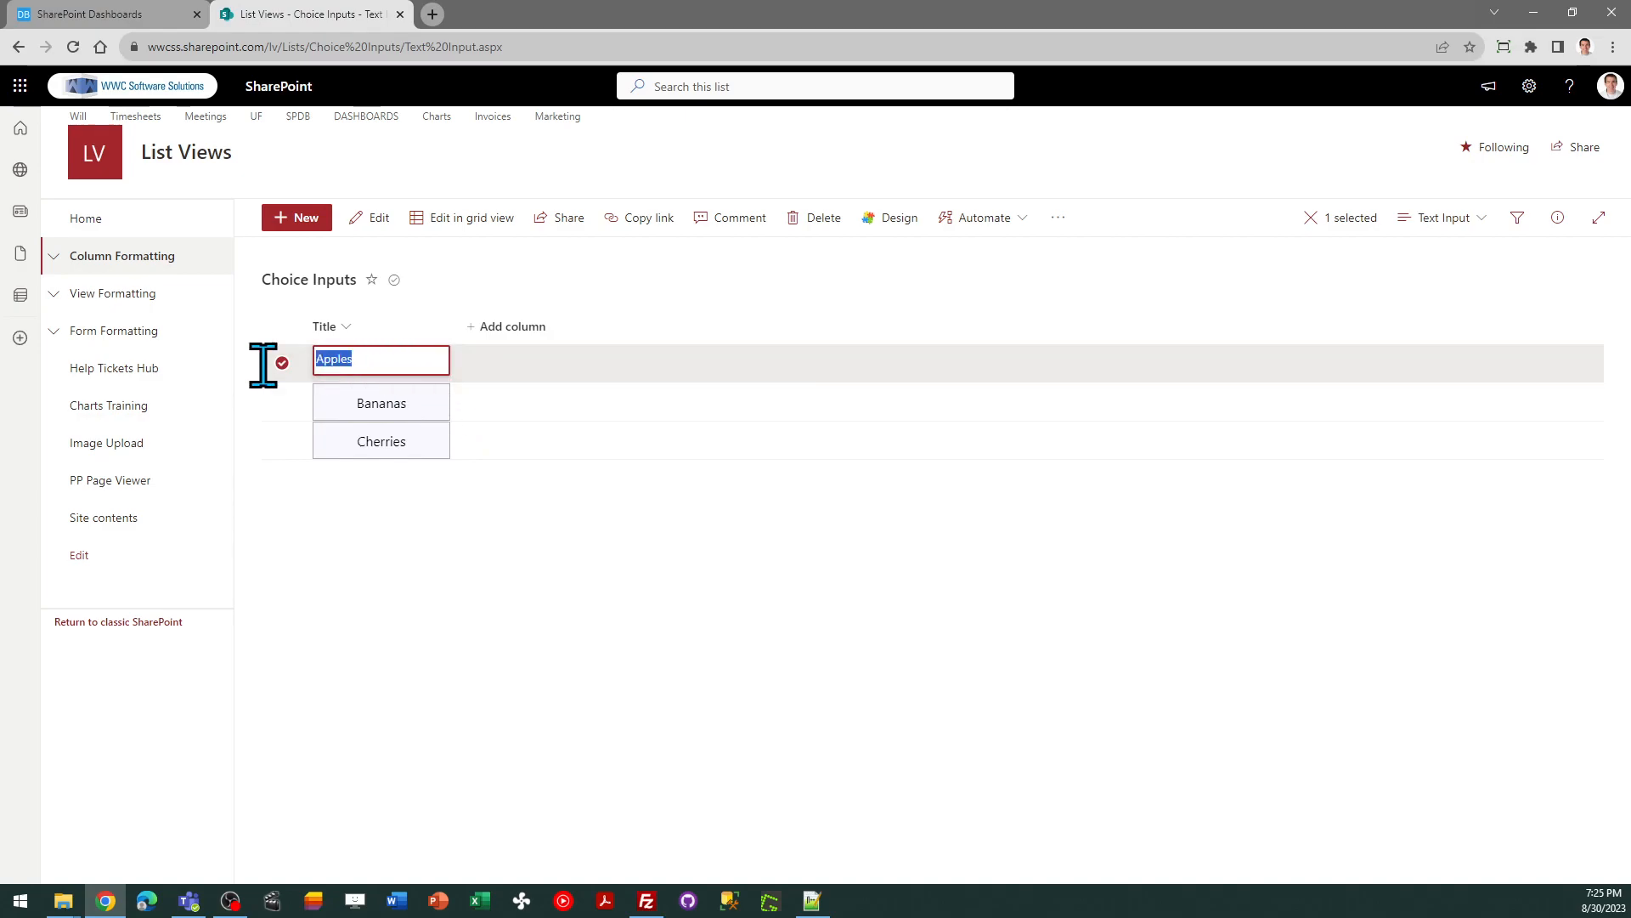
{"action": "type", "text": "The whgd"}
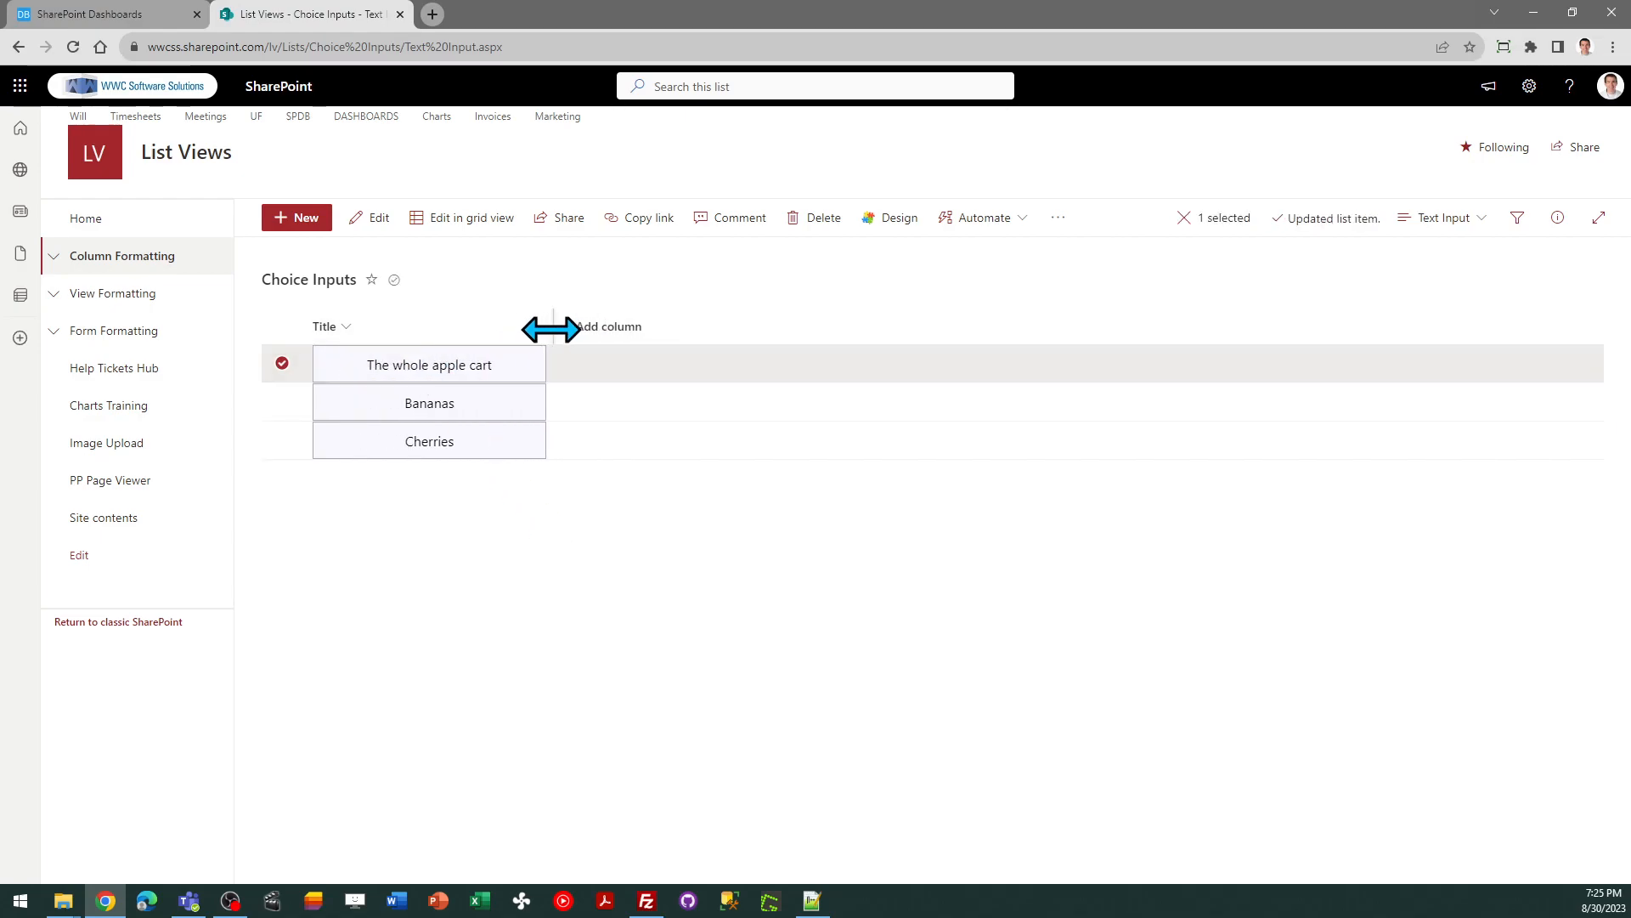
{"action": "left_click_drag", "start_coordinate": [551, 330], "coordinate": [416, 330]}
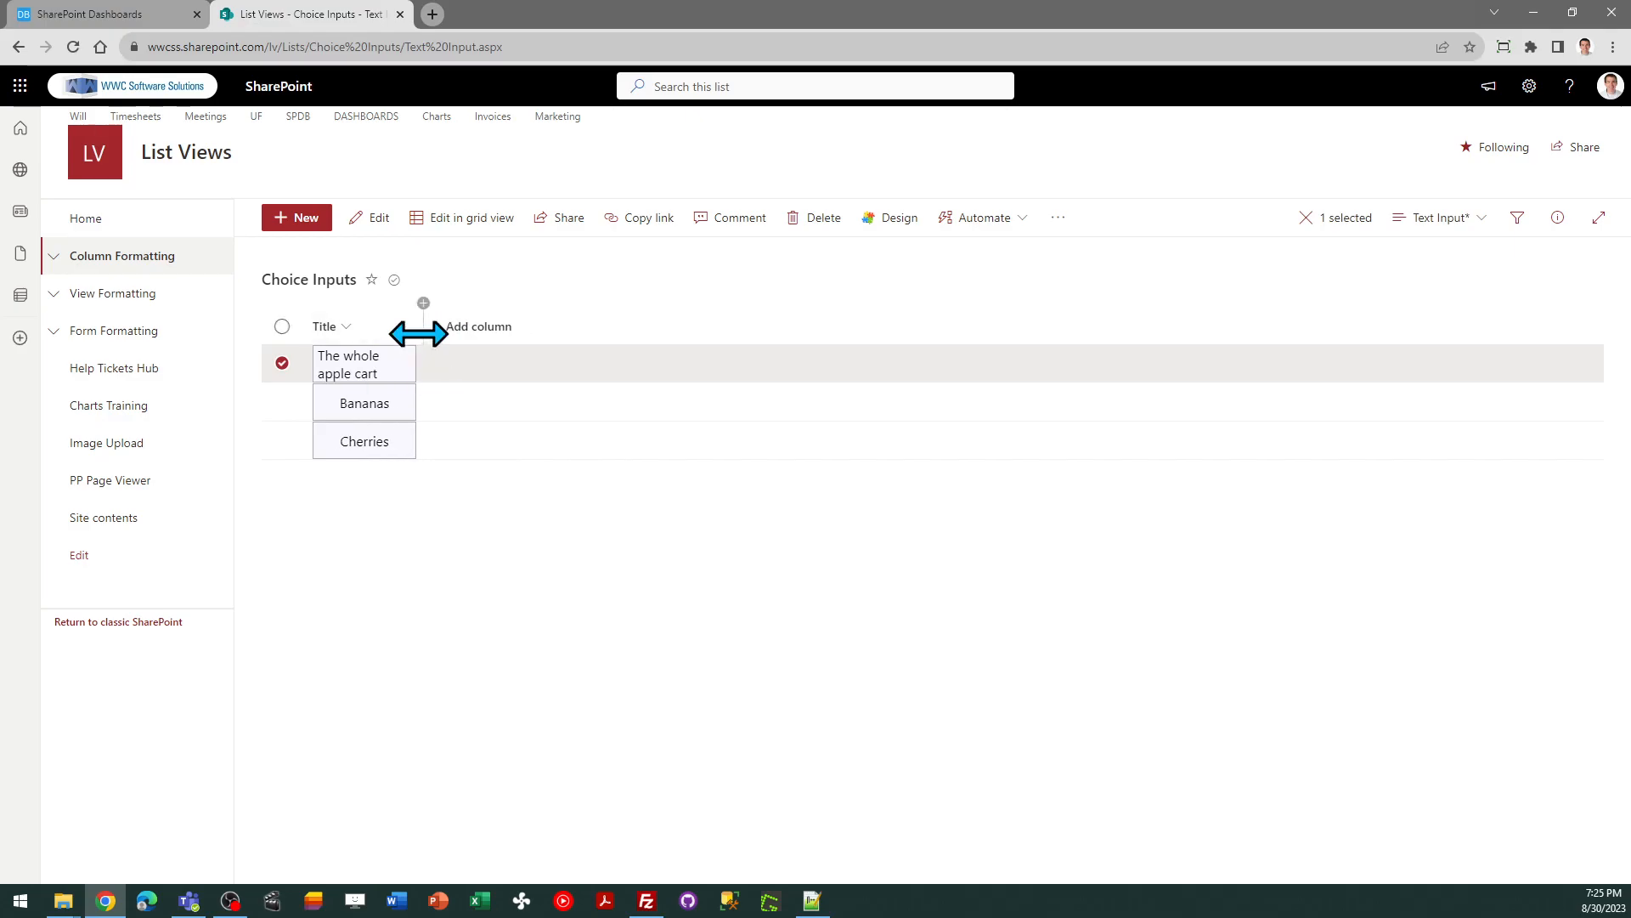
{"action": "left_click", "coordinate": [94, 14]}
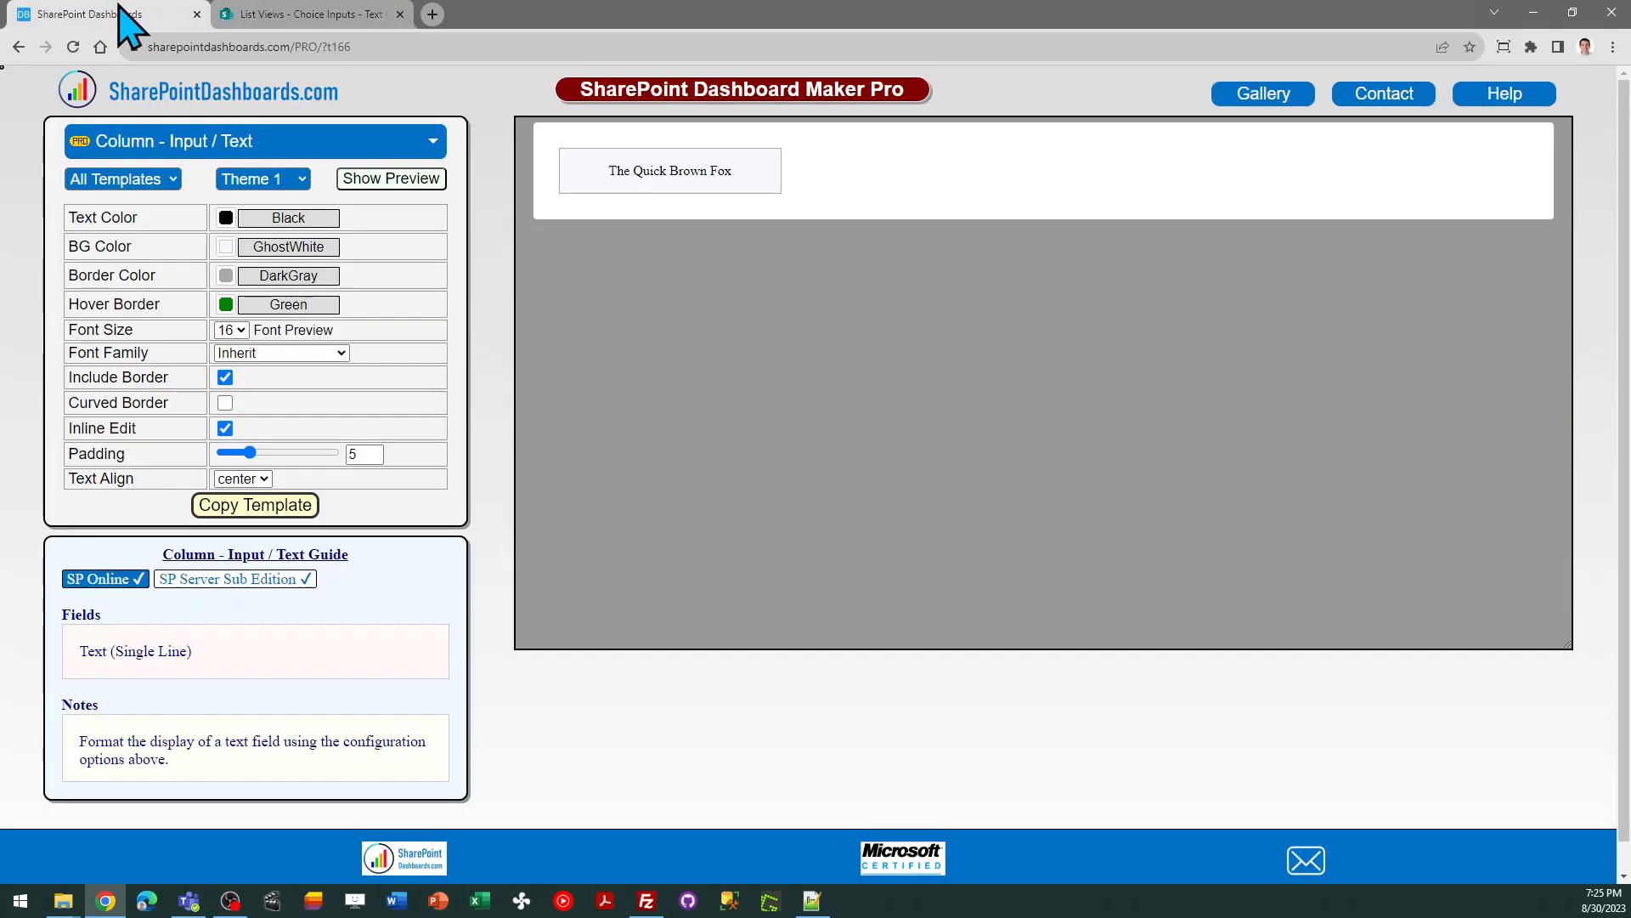
{"action": "mouse_move", "coordinate": [481, 302]}
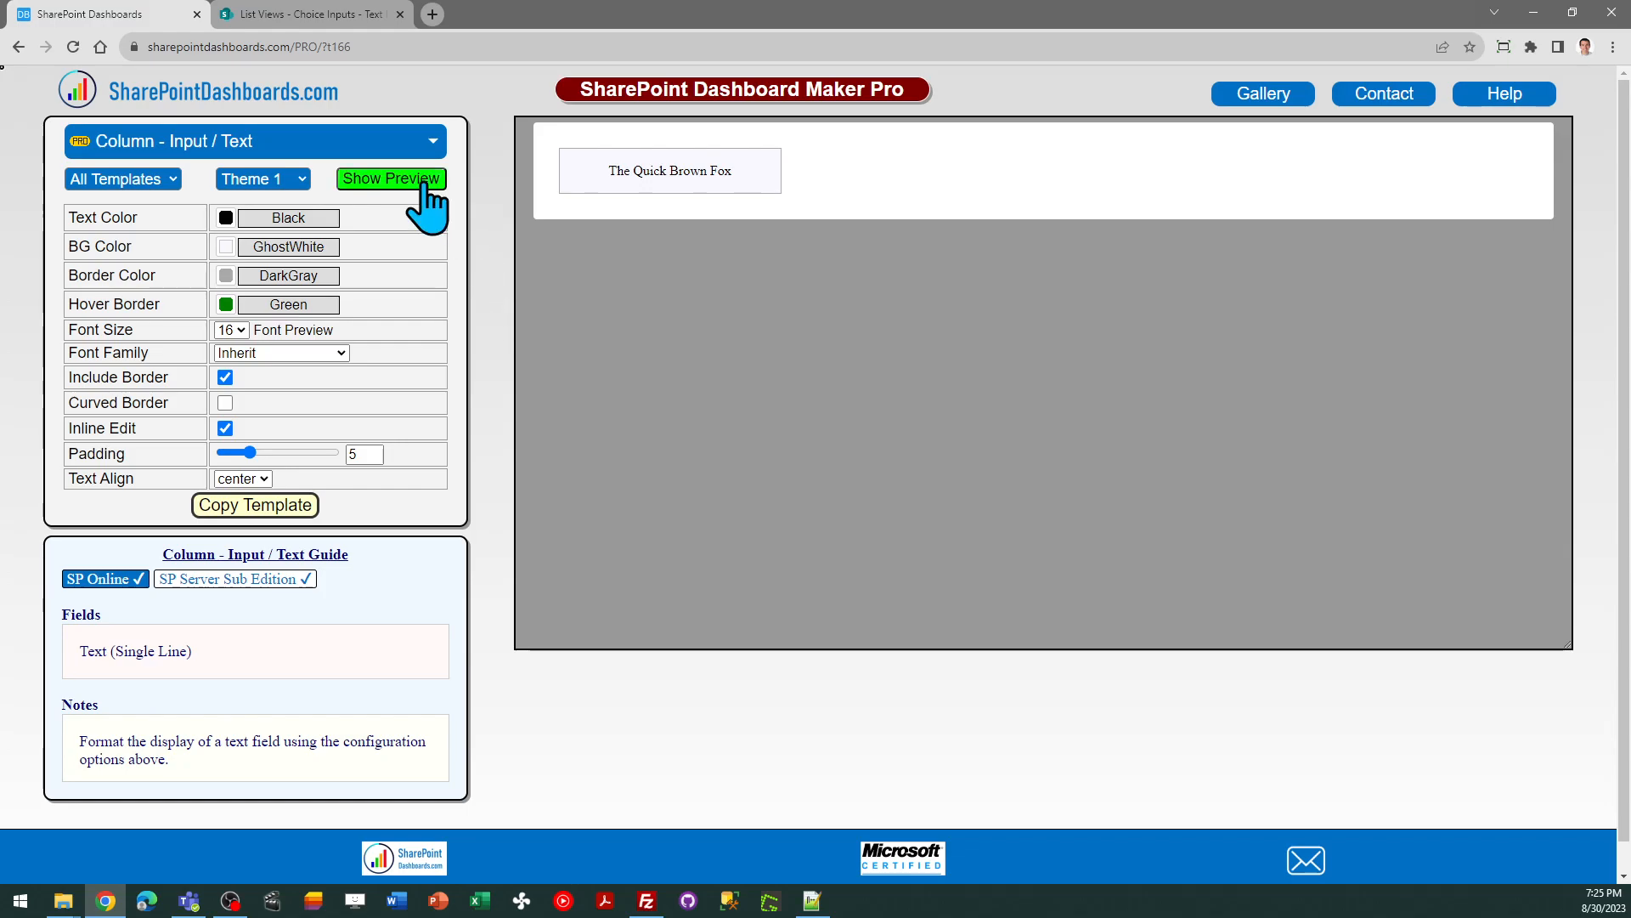
{"action": "mouse_move", "coordinate": [369, 124]}
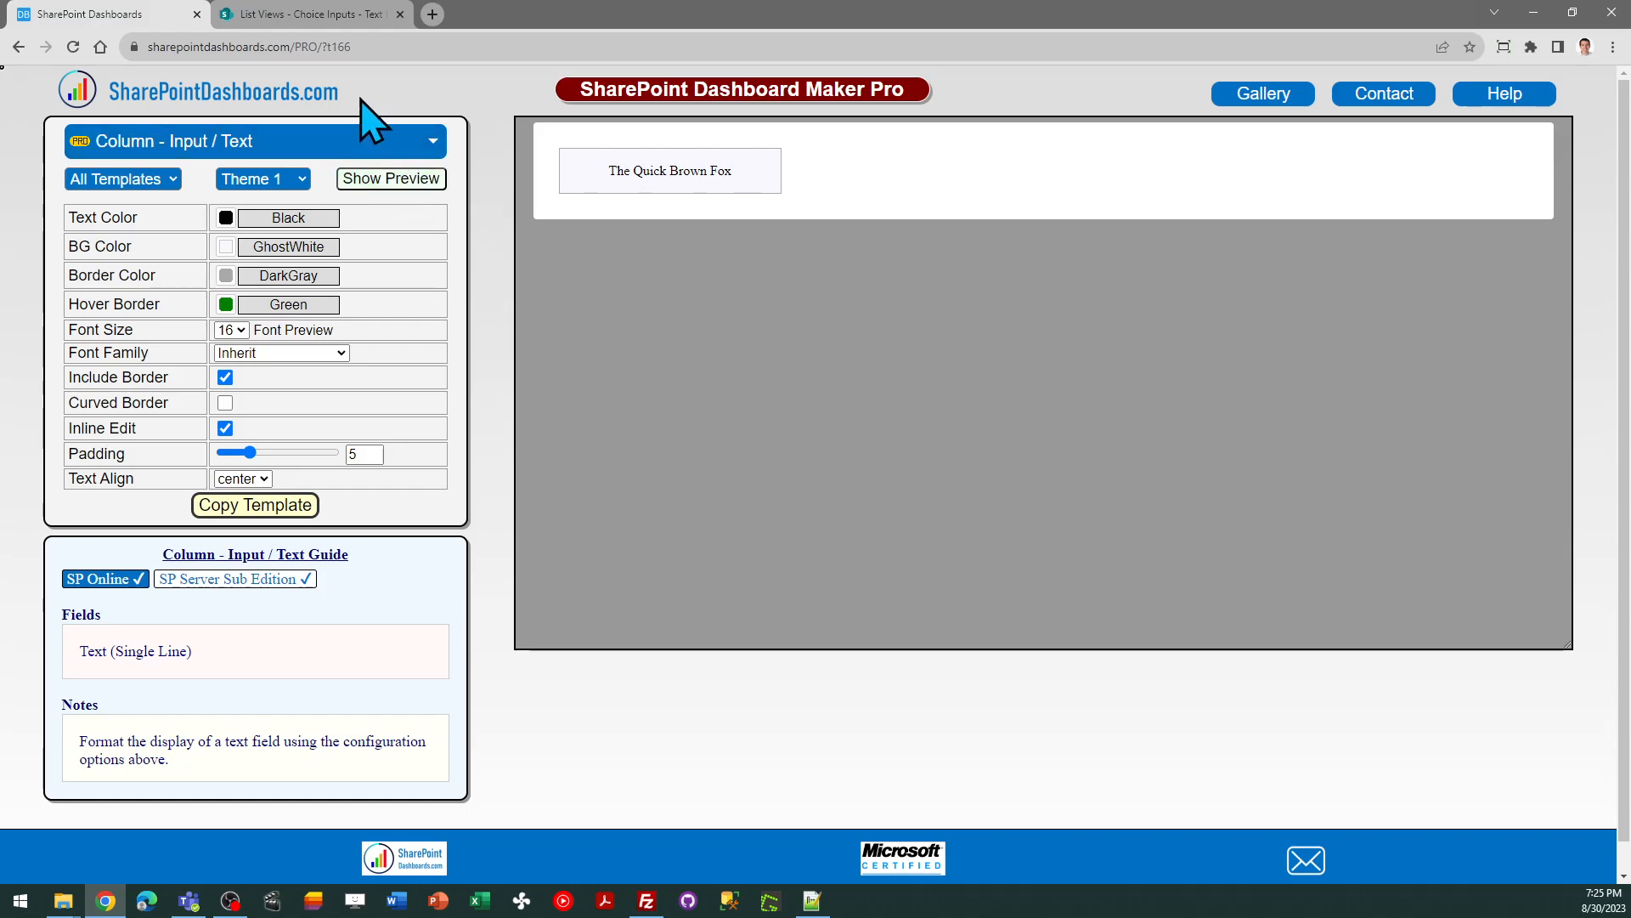
{"action": "mouse_move", "coordinate": [56, 253]}
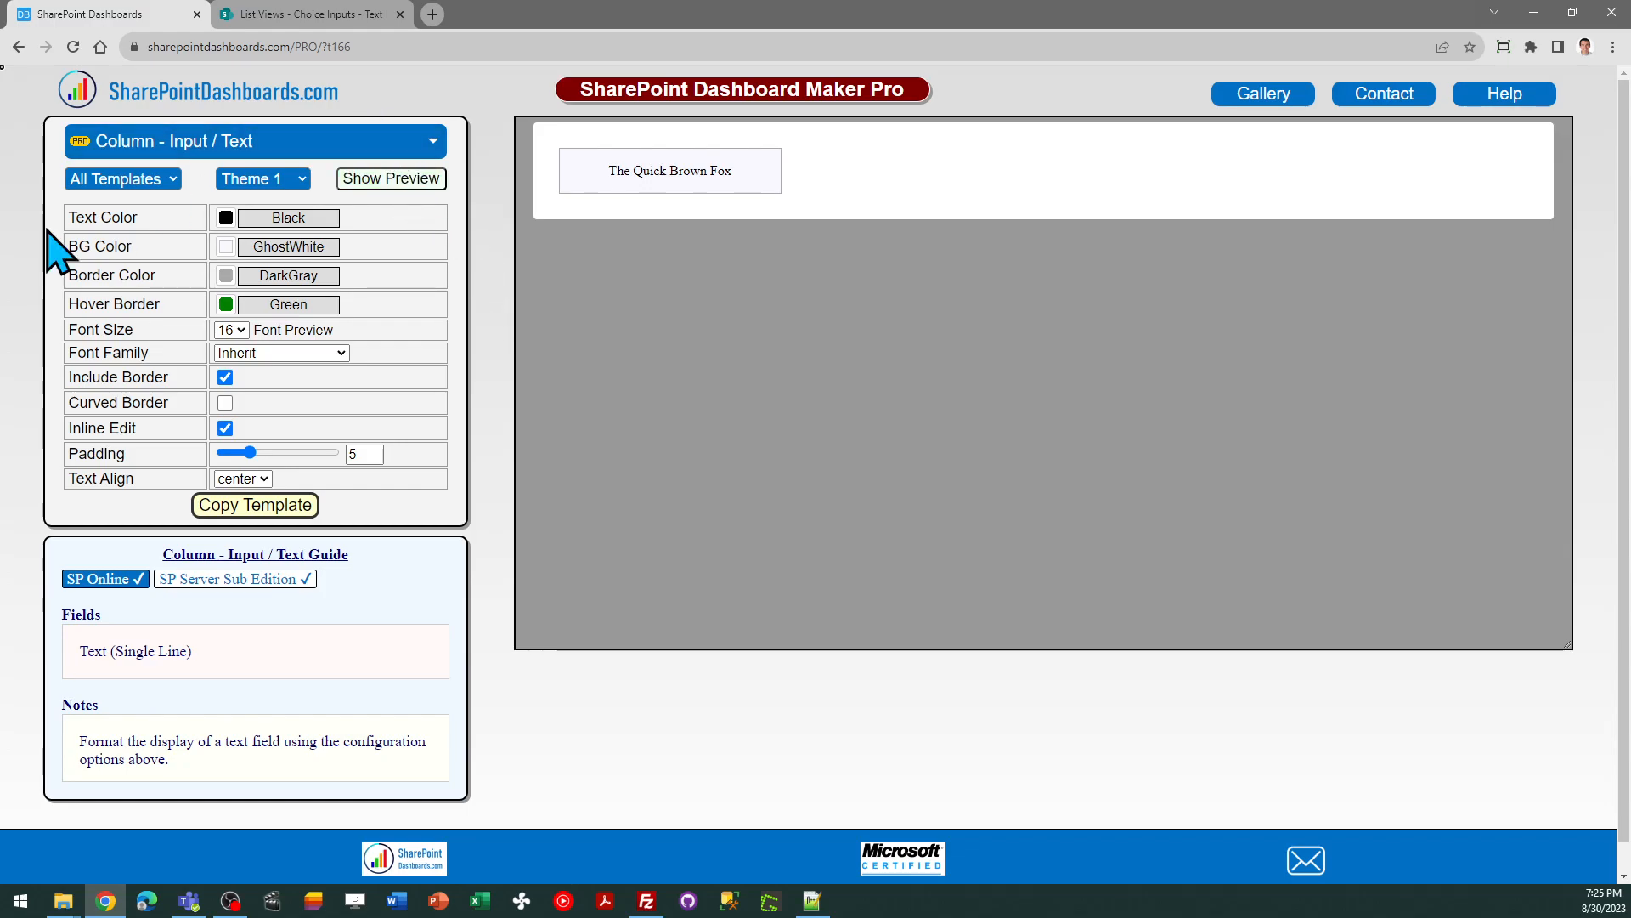